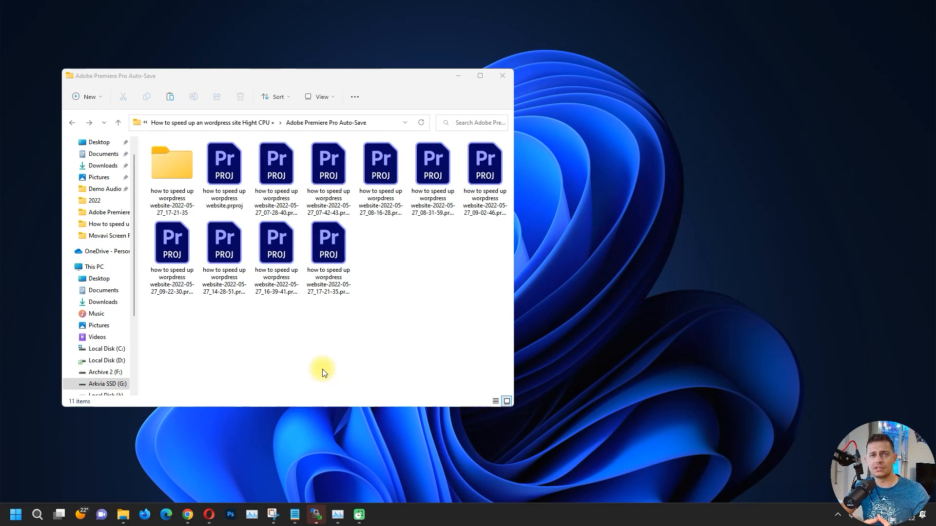
pyautogui.moveTo(53, 495)
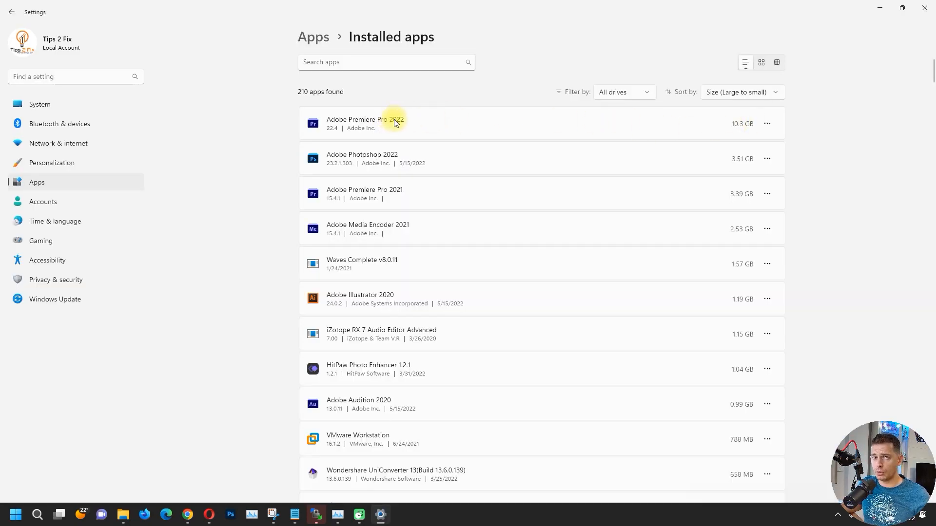
pyautogui.moveTo(737, 129)
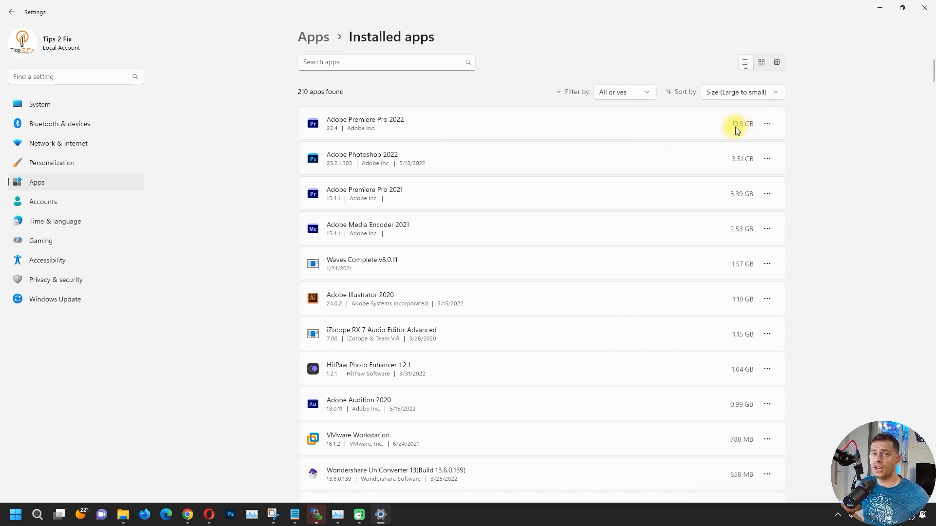
pyautogui.moveTo(748, 202)
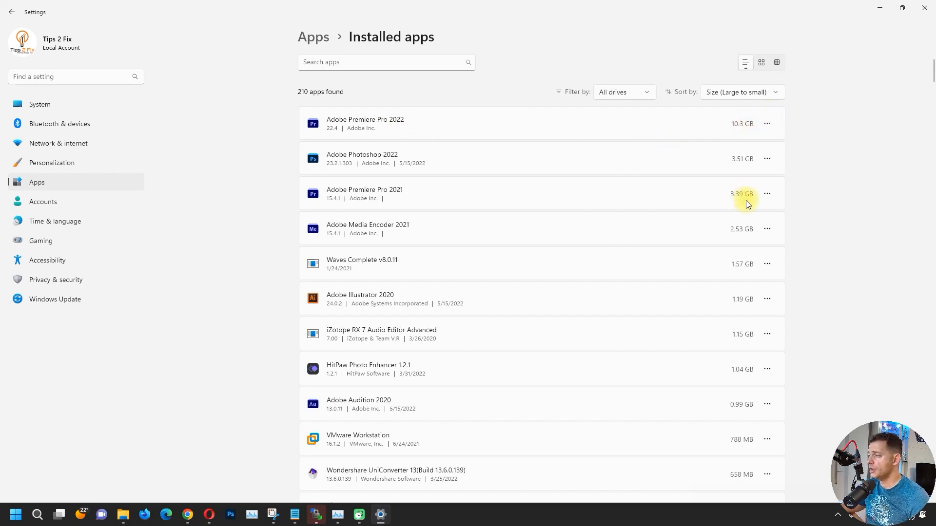
pyautogui.moveTo(410, 196)
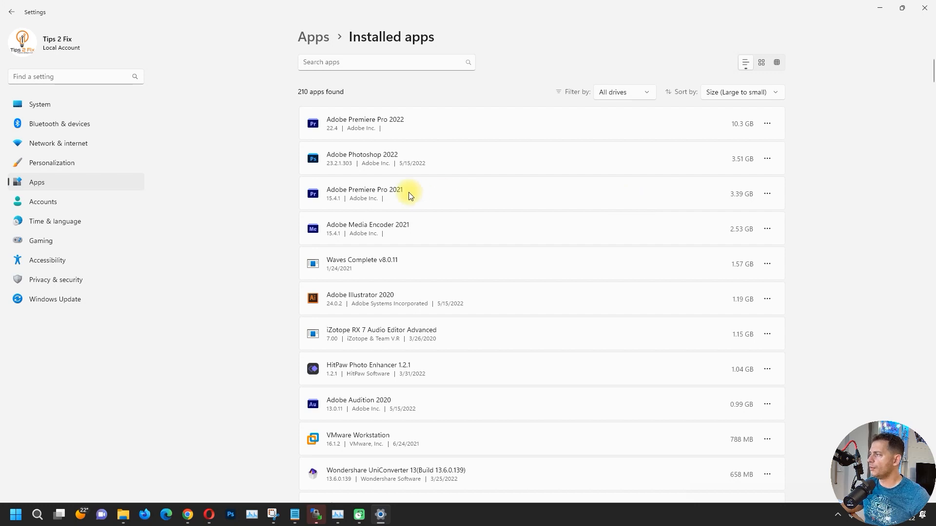
pyautogui.moveTo(395, 198)
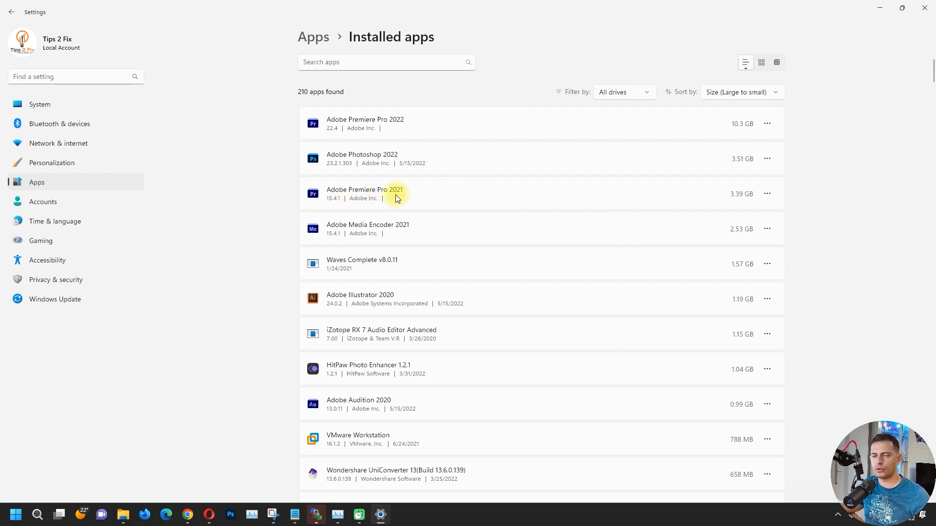
pyautogui.moveTo(733, 205)
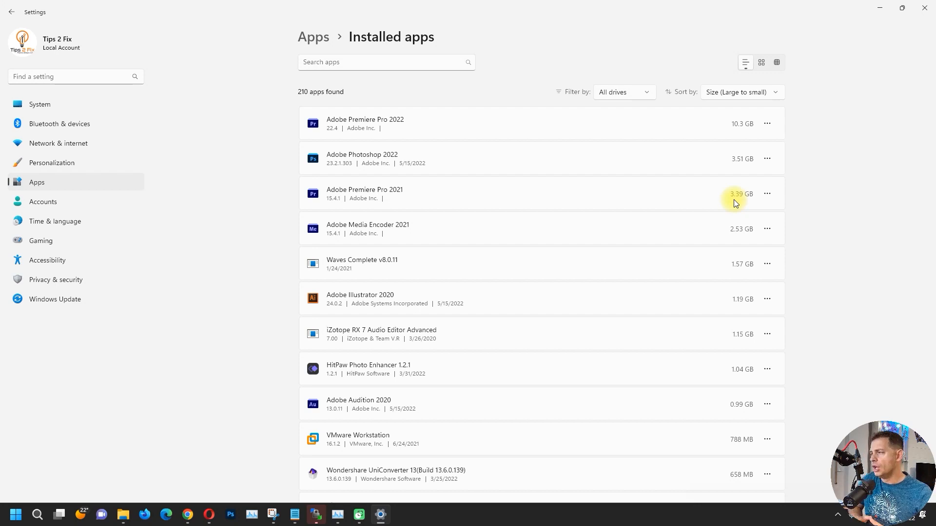
pyautogui.moveTo(821, 4)
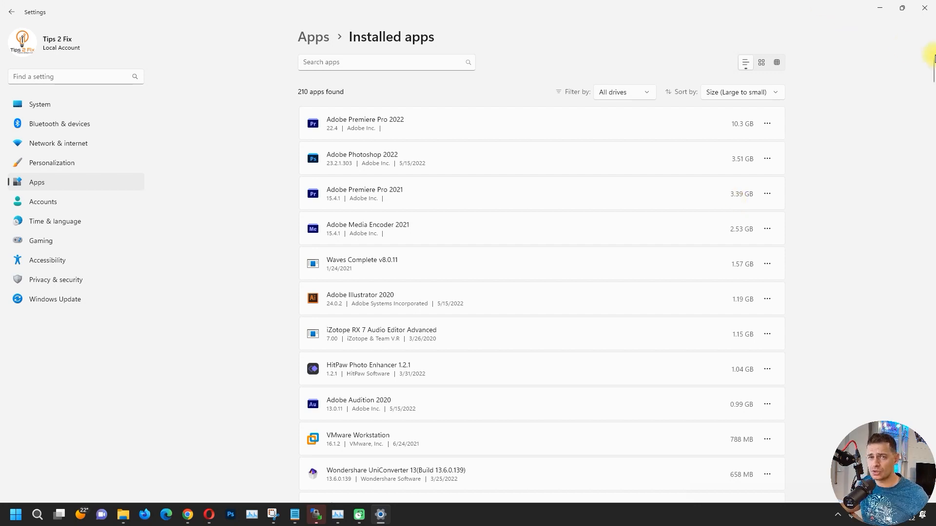
pyautogui.moveTo(328, 202)
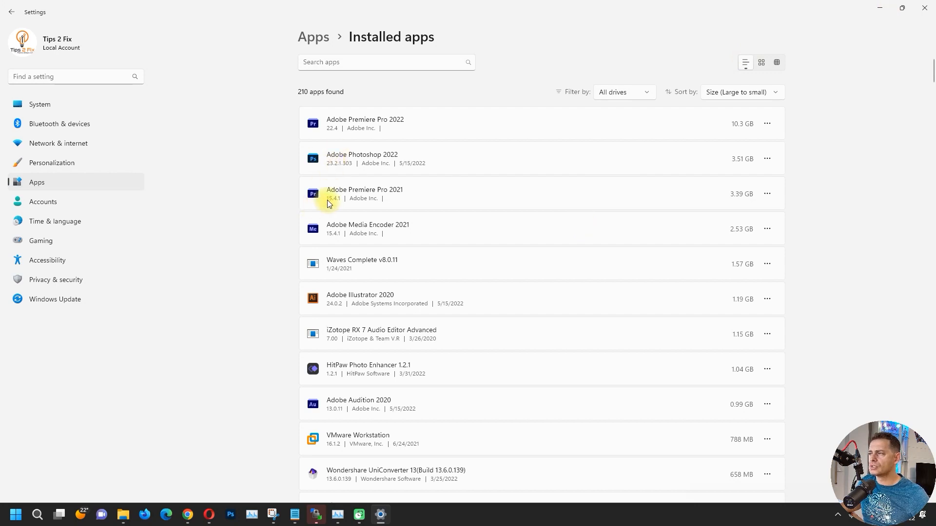
pyautogui.moveTo(390, 198)
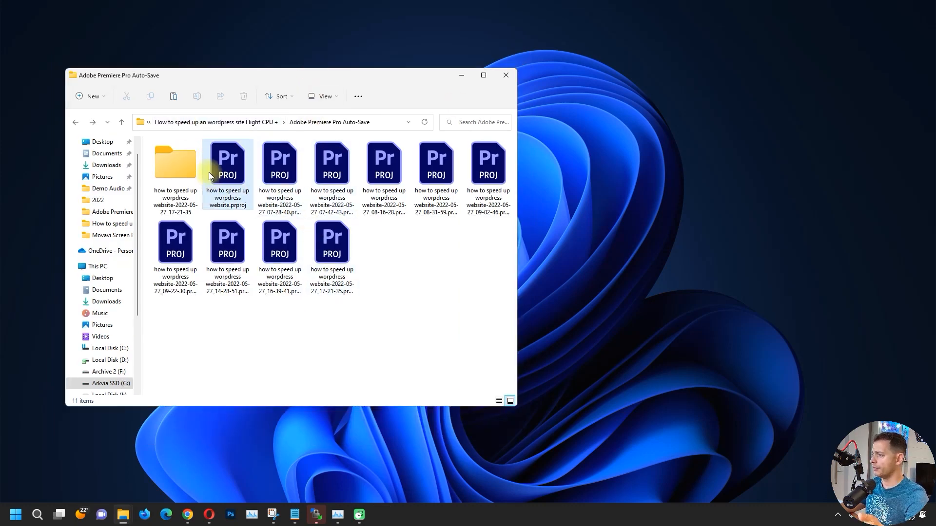
# Open the .prproj in Premiere Pro 2022, leaving missing clips offline and accepting font substitution
pyautogui.click(228, 167)
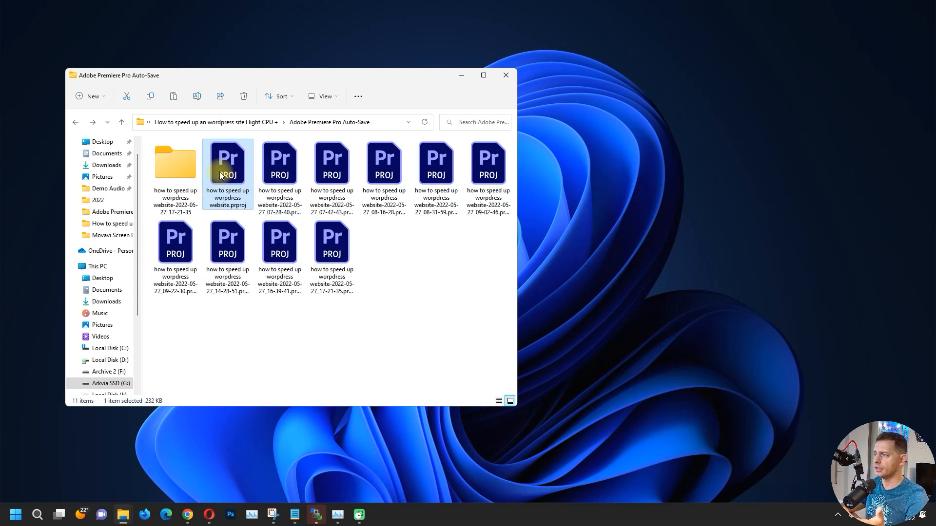
pyautogui.doubleClick(228, 163)
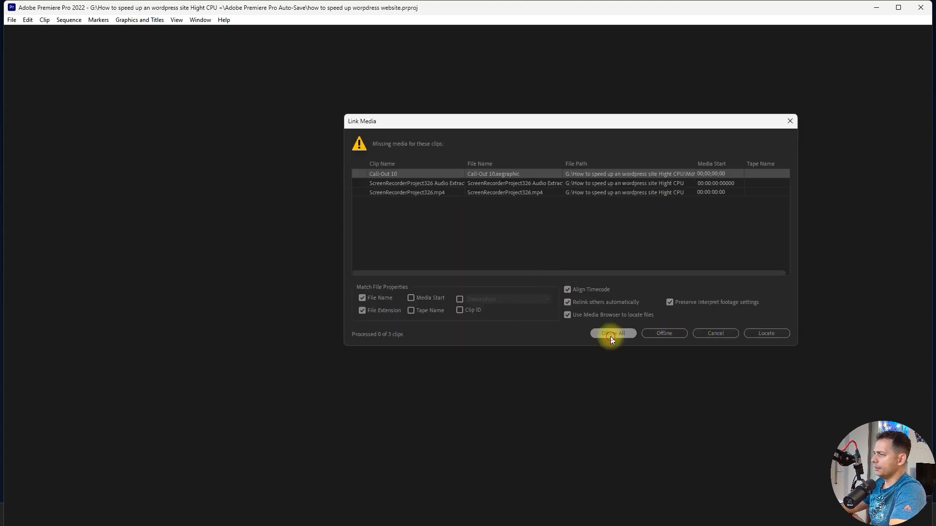
pyautogui.click(613, 334)
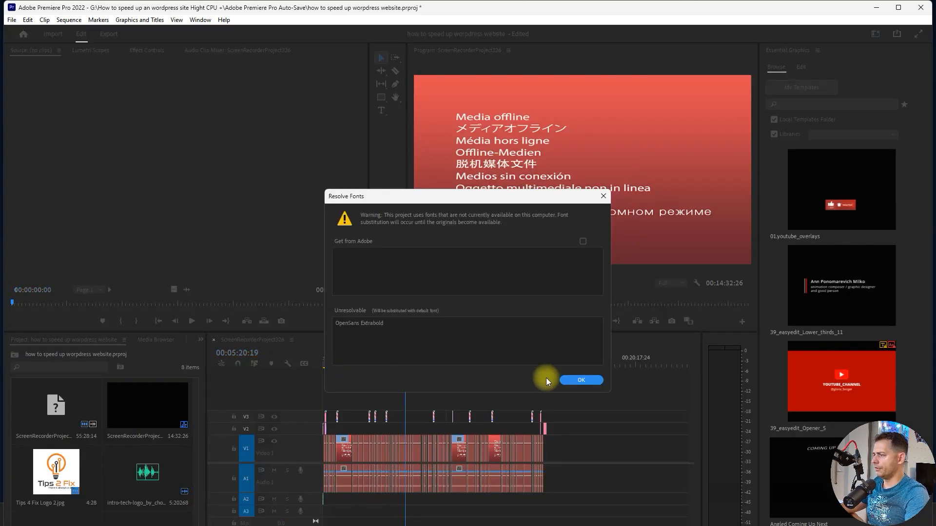
pyautogui.click(224, 19)
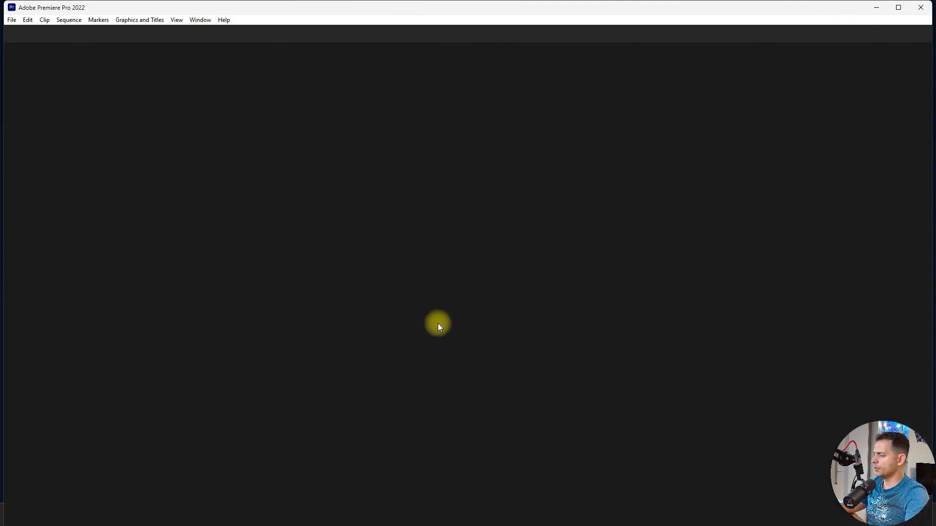
# Open the .prproj with Premiere Pro 2021, dismiss the newer-version error and close the app
pyautogui.rightClick(228, 161)
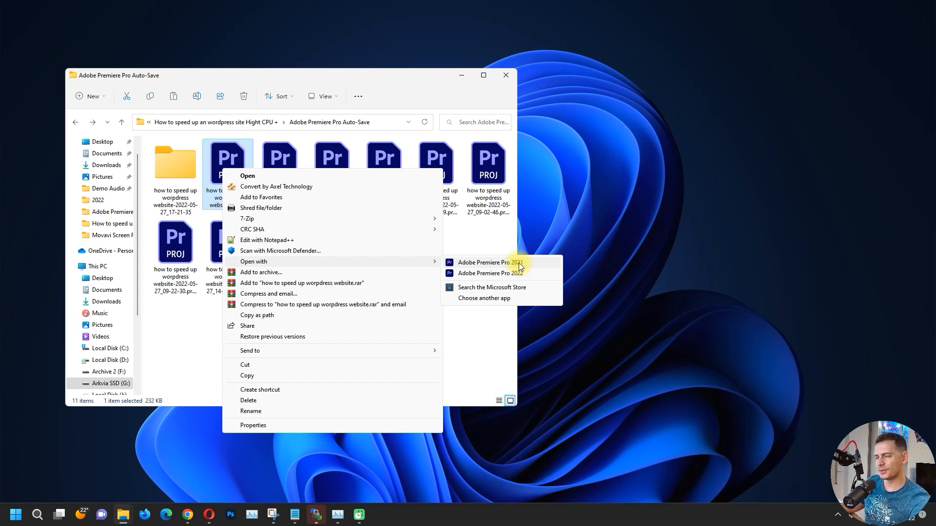
pyautogui.click(489, 263)
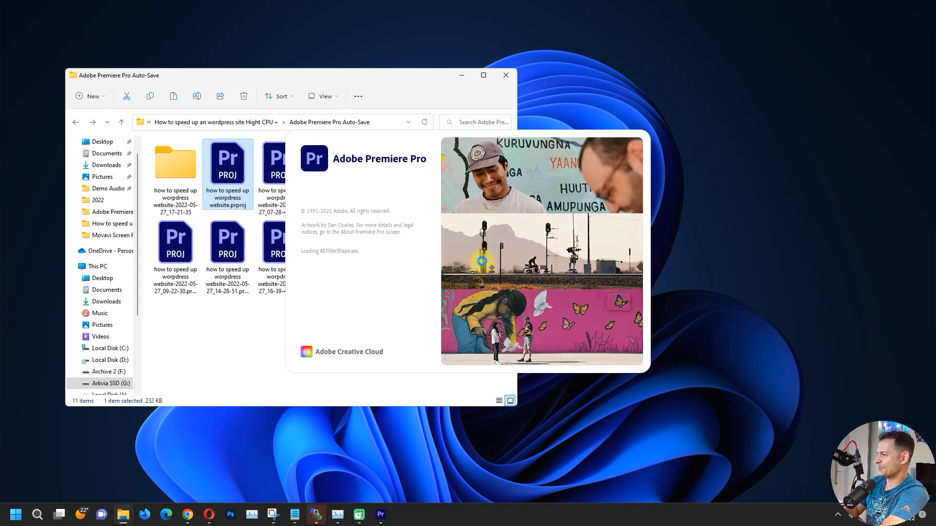
pyautogui.doubleClick(227, 161)
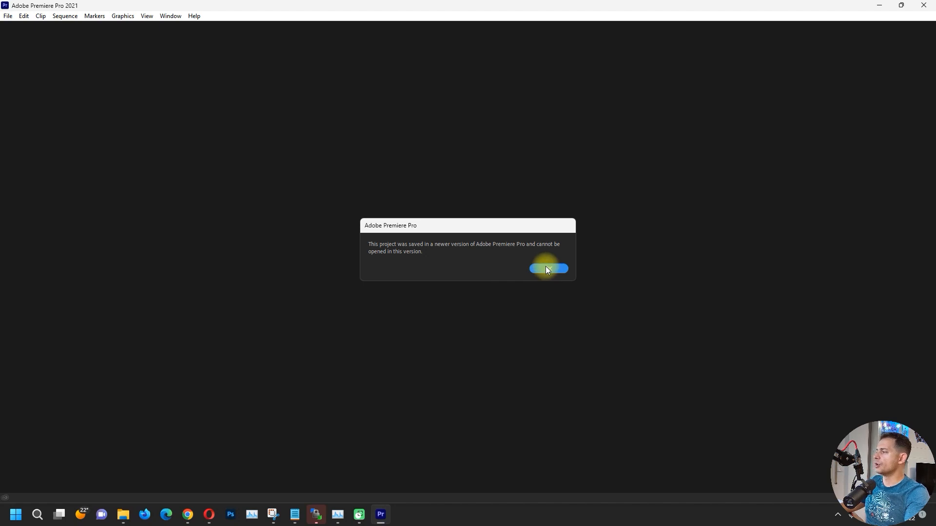
pyautogui.click(548, 269)
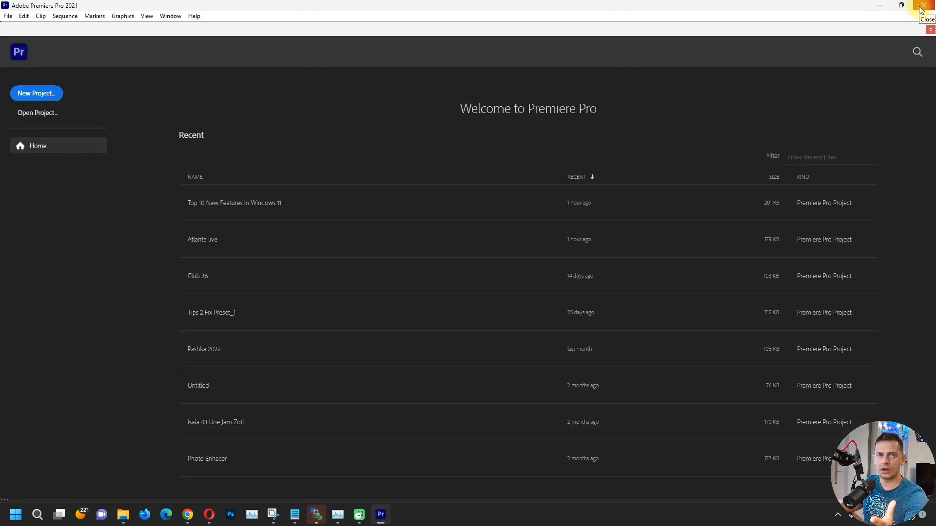
pyautogui.click(920, 6)
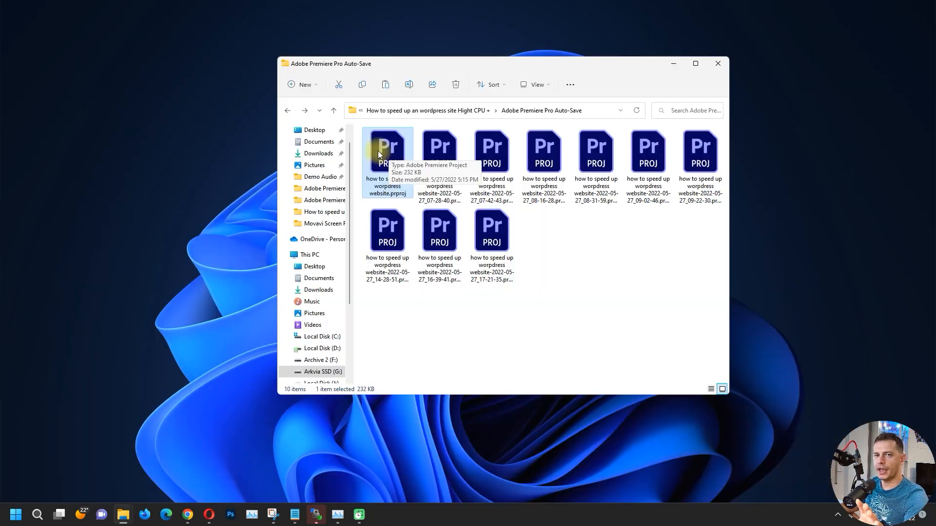
# Bring up the project file's actions to extract it with 7-Zip into its own folder
pyautogui.rightClick(387, 152)
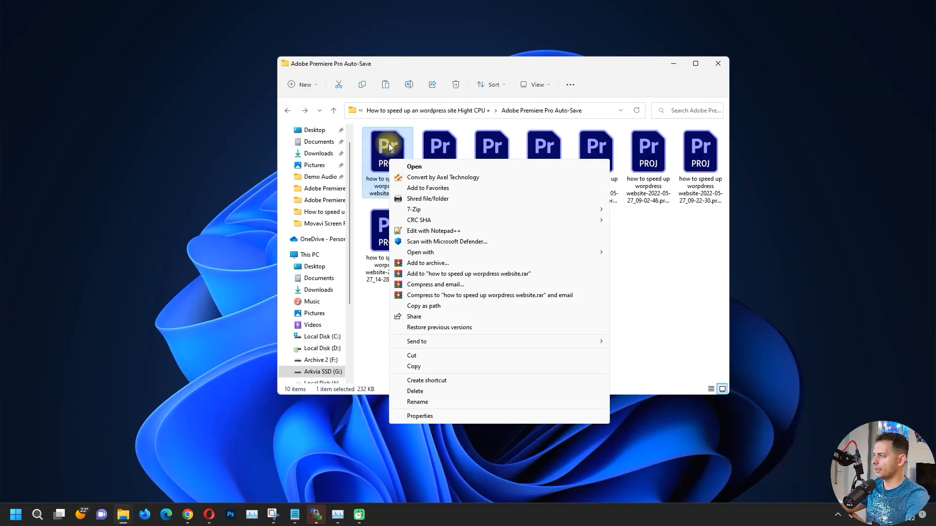
pyautogui.moveTo(414, 209)
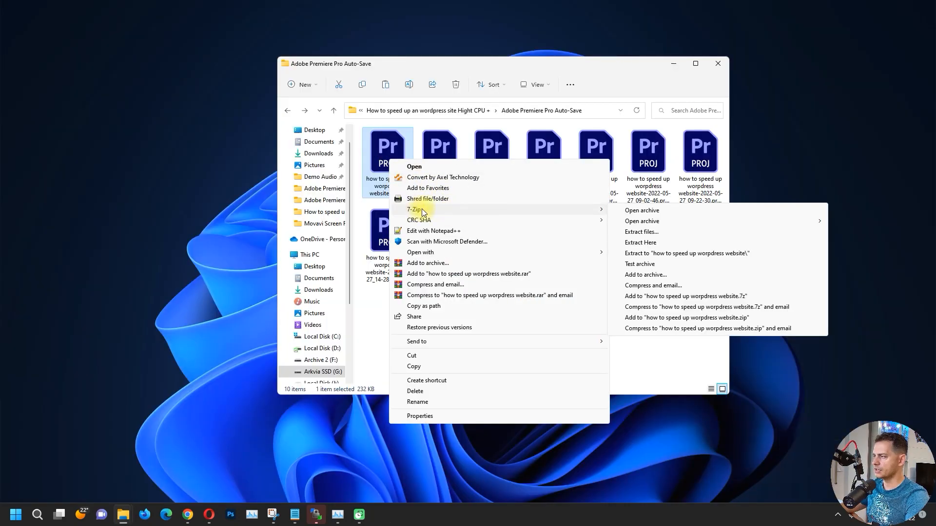
pyautogui.moveTo(676, 250)
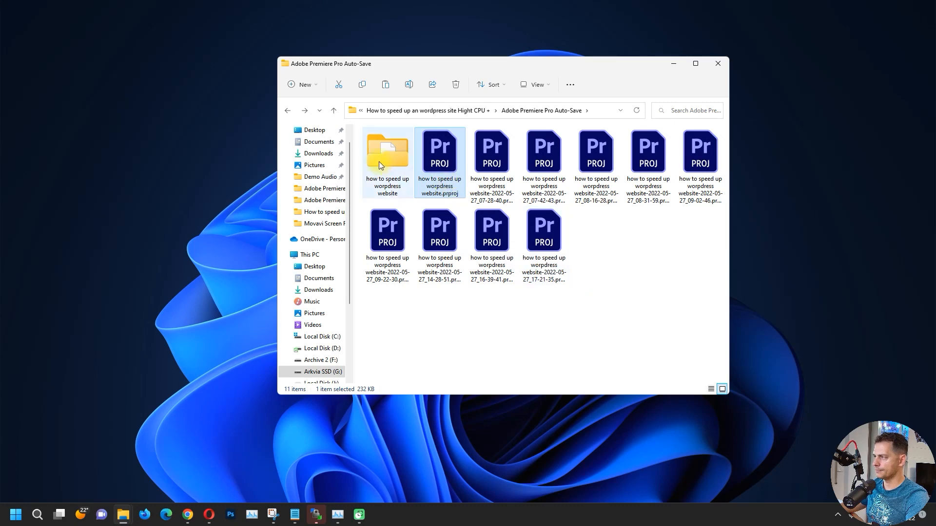
pyautogui.moveTo(187, 514)
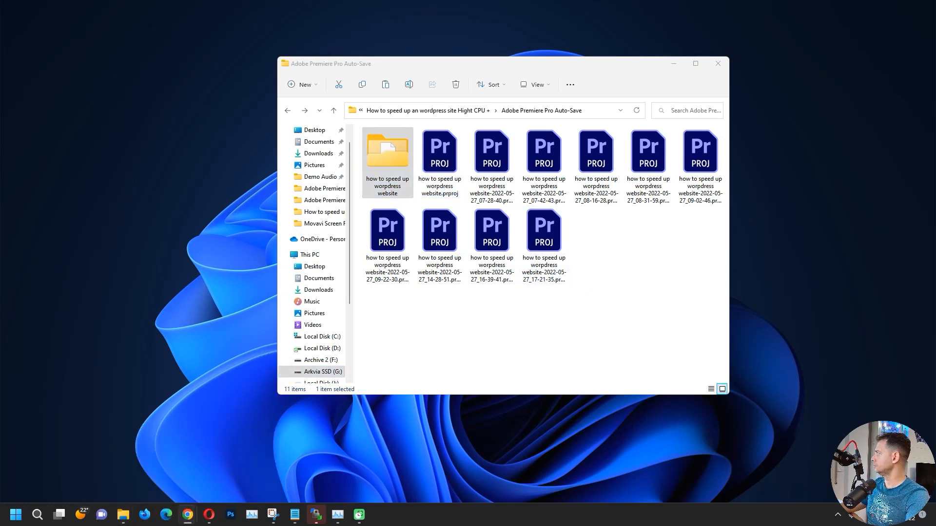
# Search for 7-Zip in Chrome and download the 64-bit Windows x64 installer
pyautogui.click(187, 514)
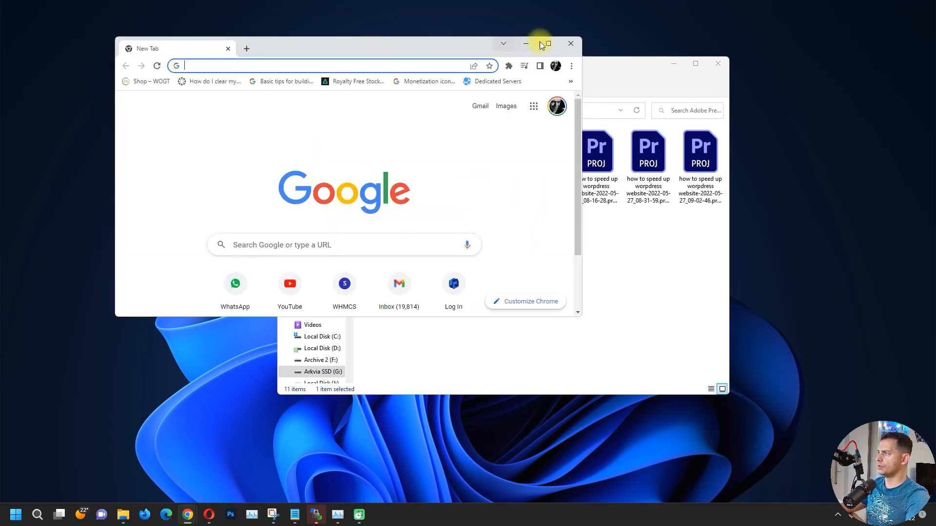
pyautogui.click(543, 44)
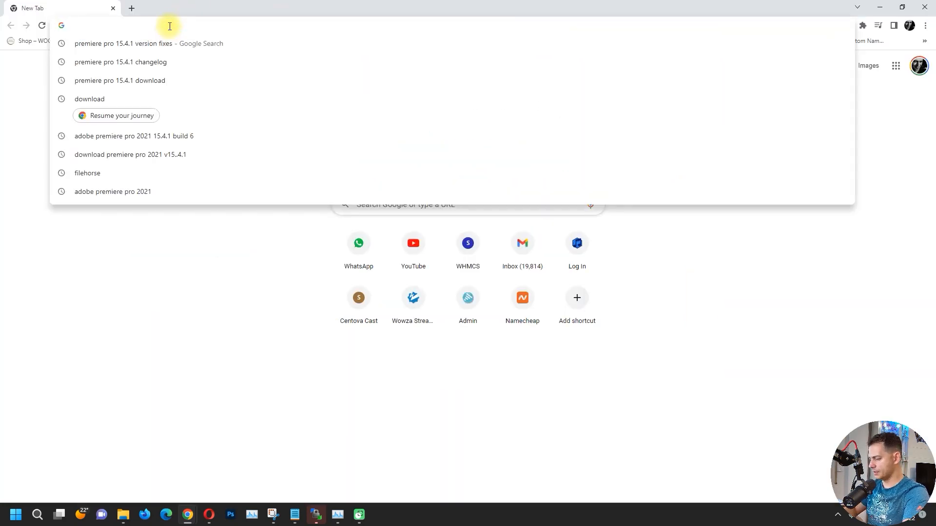
pyautogui.write('seven zi')
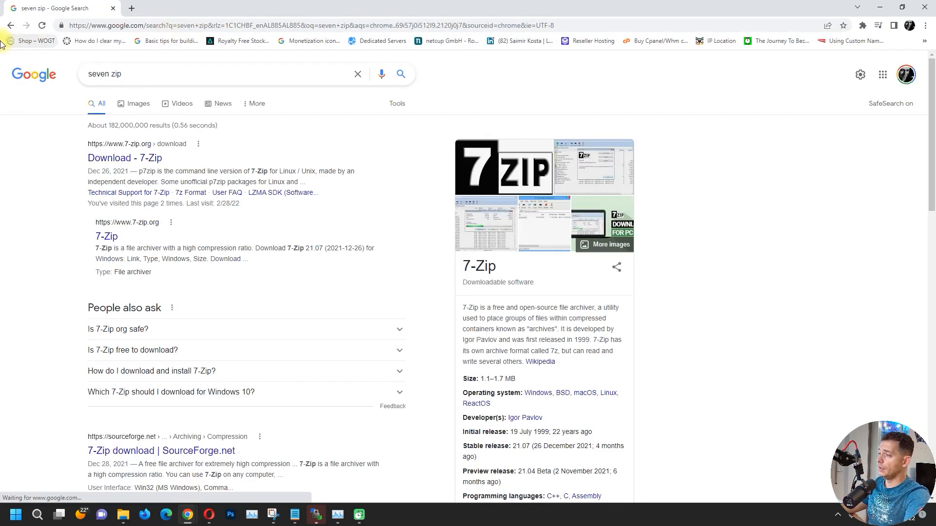
pyautogui.click(123, 158)
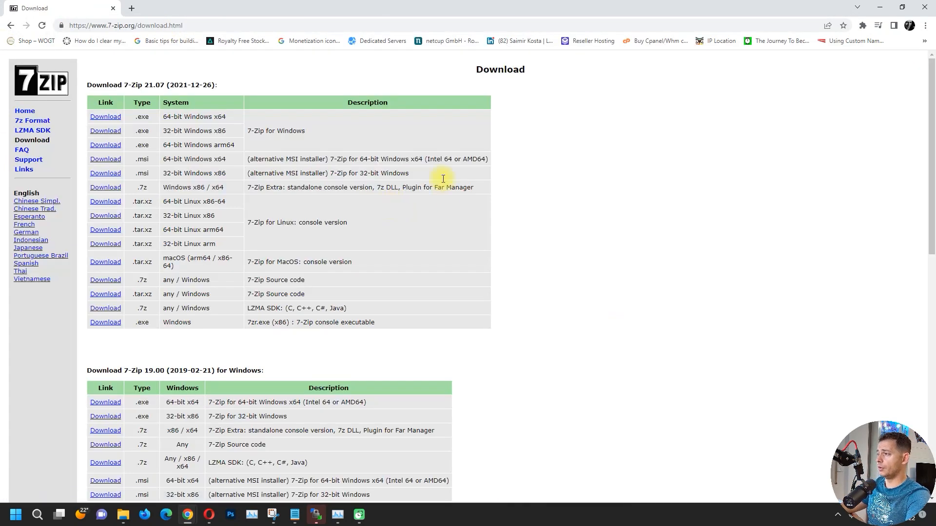
pyautogui.moveTo(264, 142)
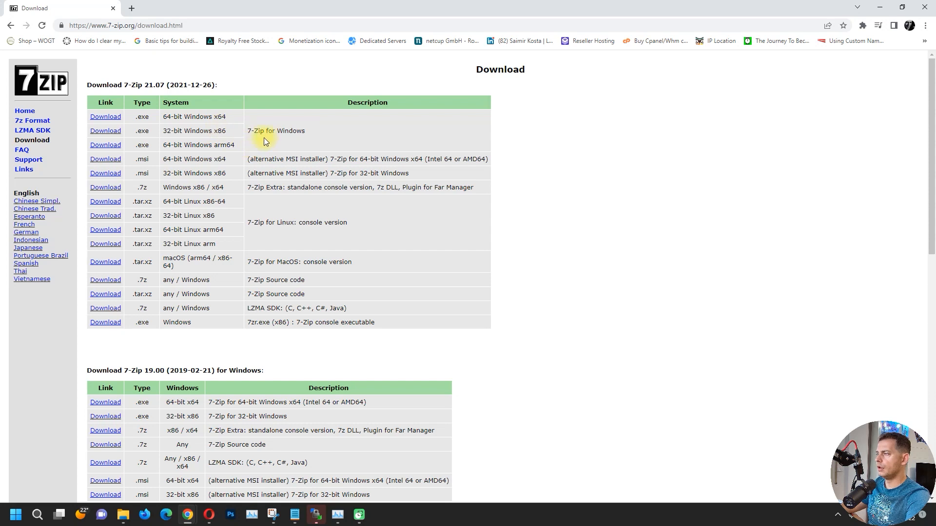
pyautogui.moveTo(105, 116)
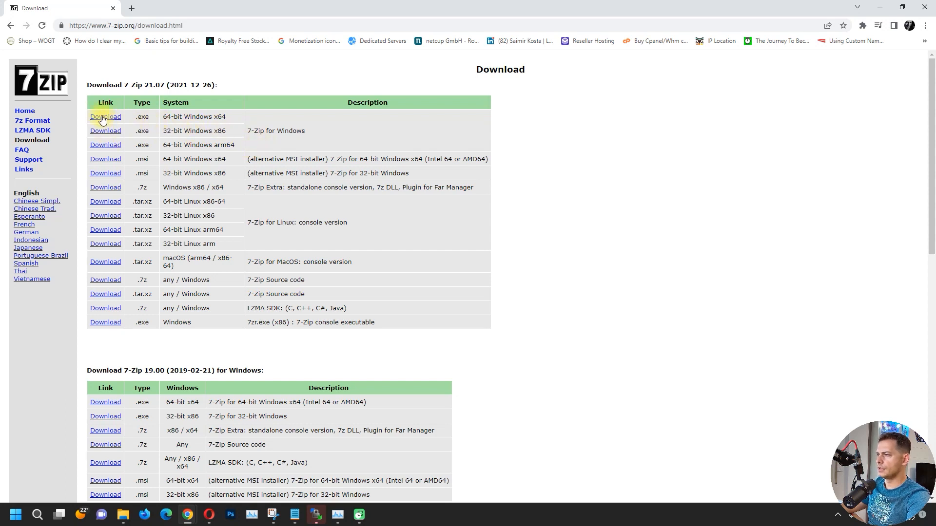
pyautogui.click(105, 116)
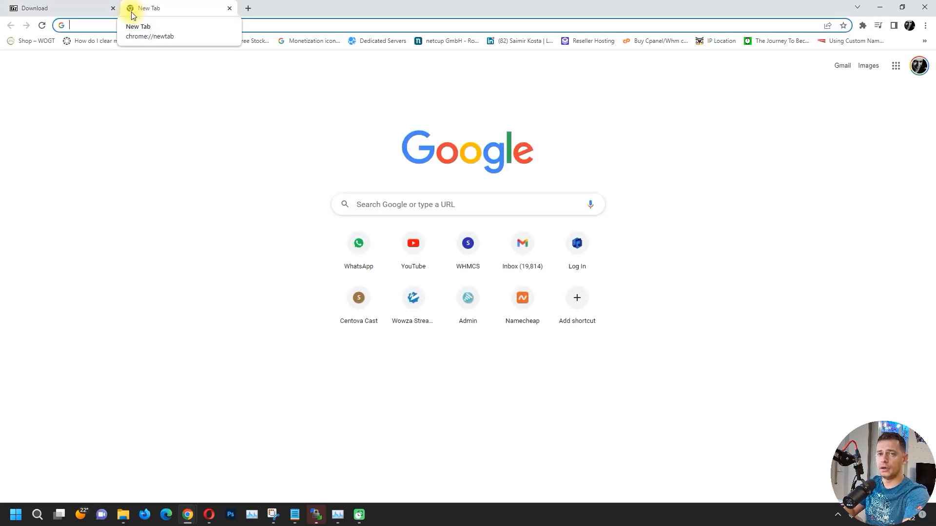
# Search Google for Notepad++ and download the v8.4.1 installer
pyautogui.write('notp')
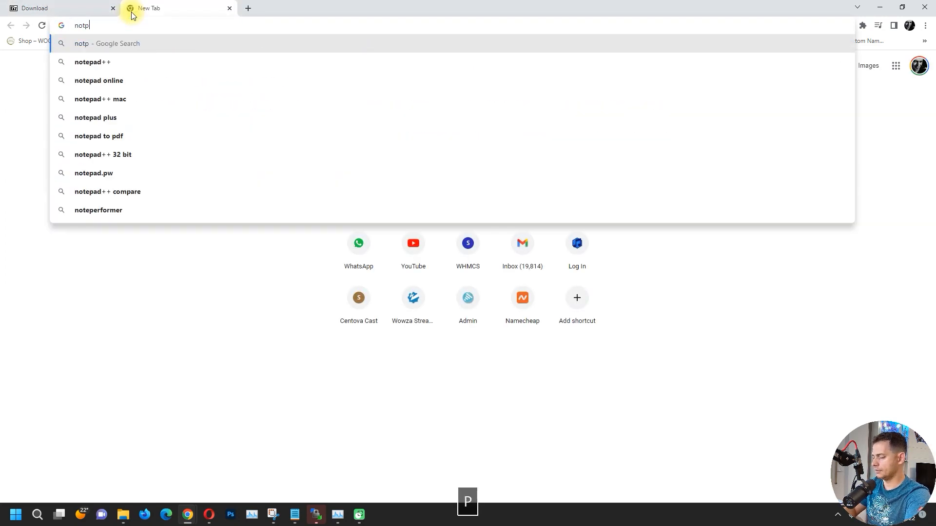
pyautogui.write('ad')
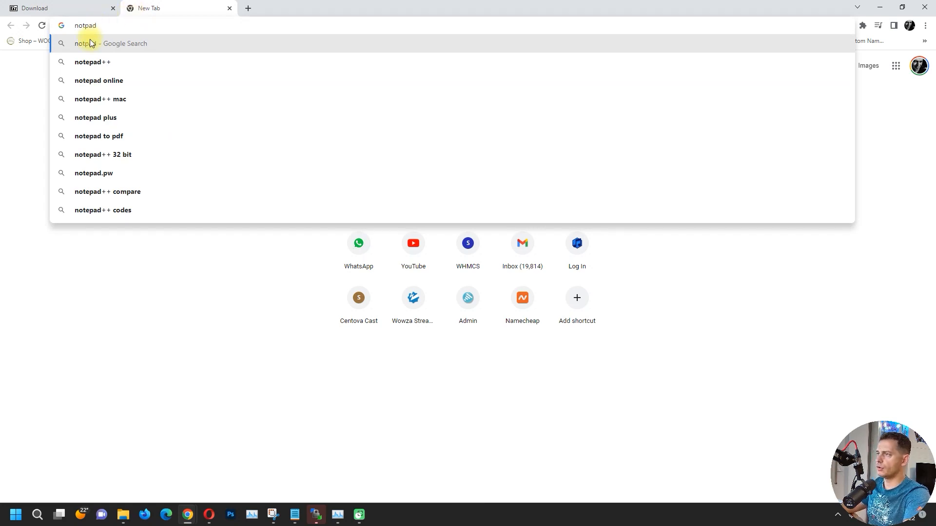
pyautogui.click(92, 61)
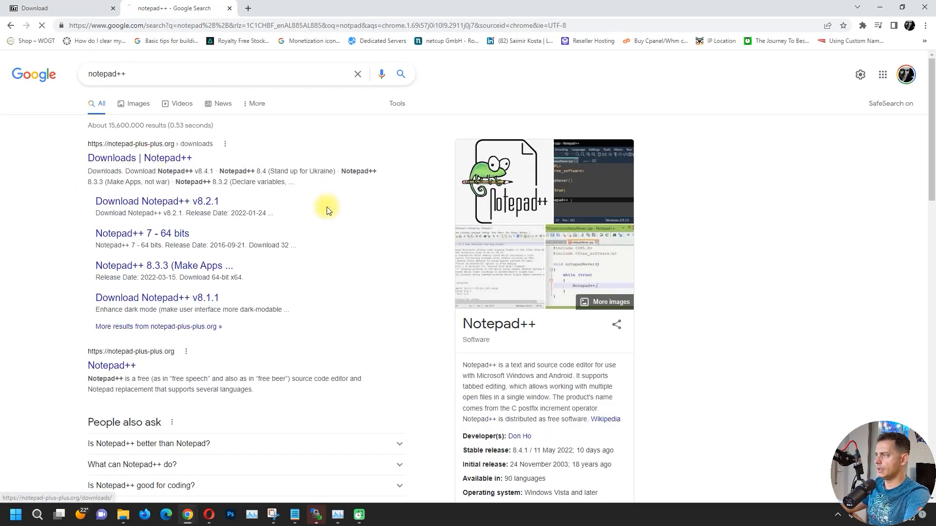
pyautogui.click(139, 158)
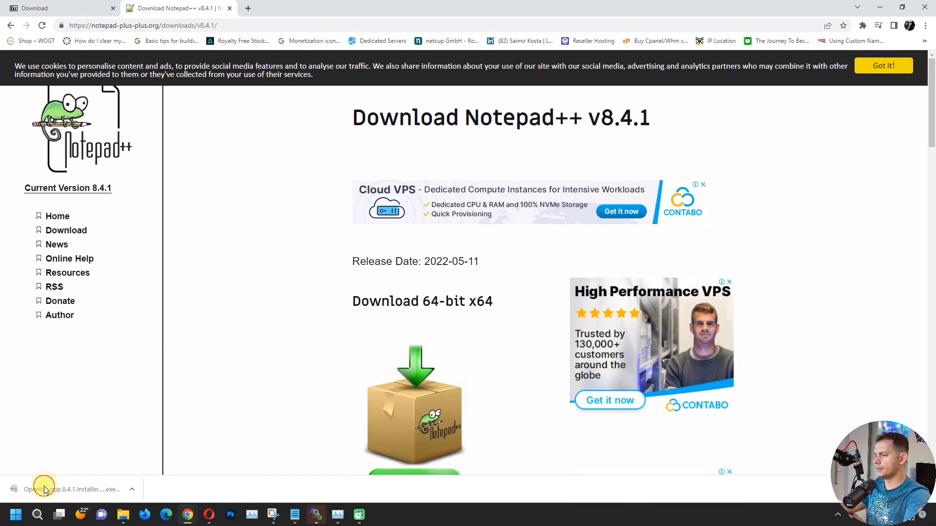
# Run the Notepad++ setup in English with the default components
pyautogui.click(44, 489)
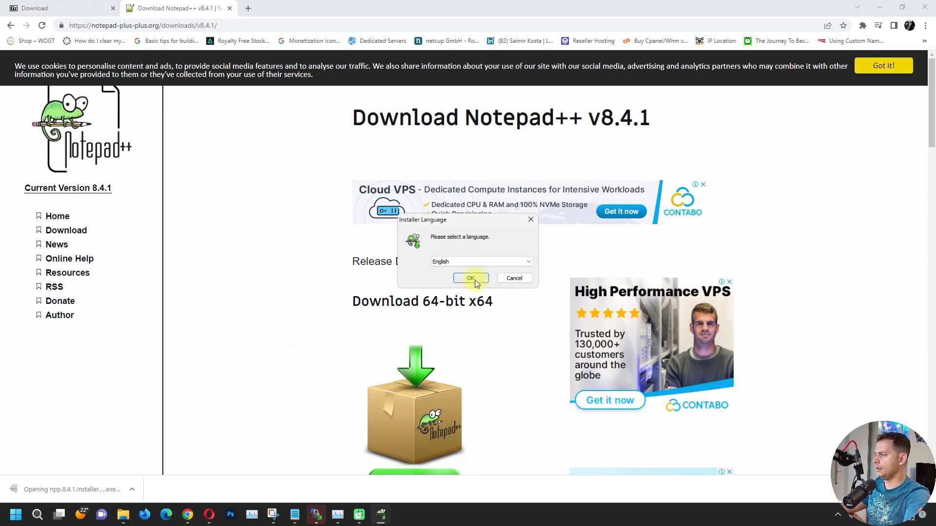
pyautogui.click(470, 278)
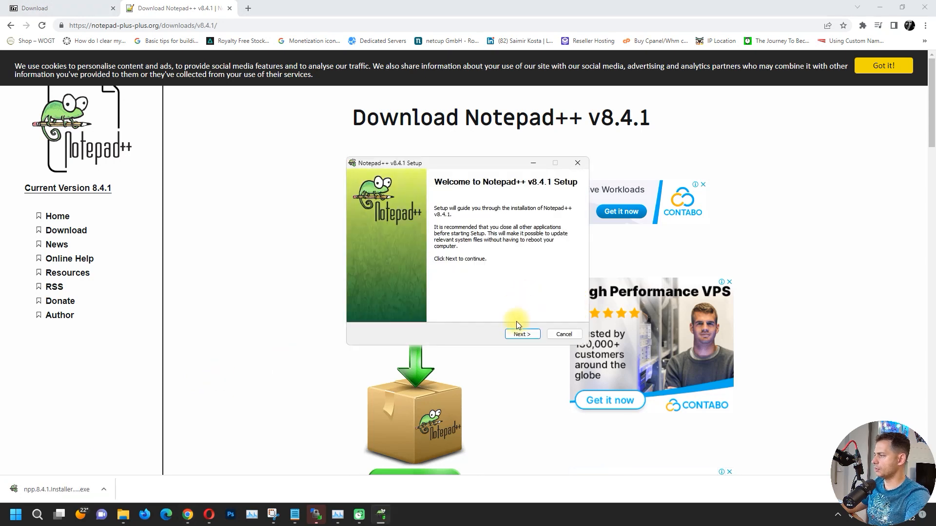
pyautogui.click(521, 334)
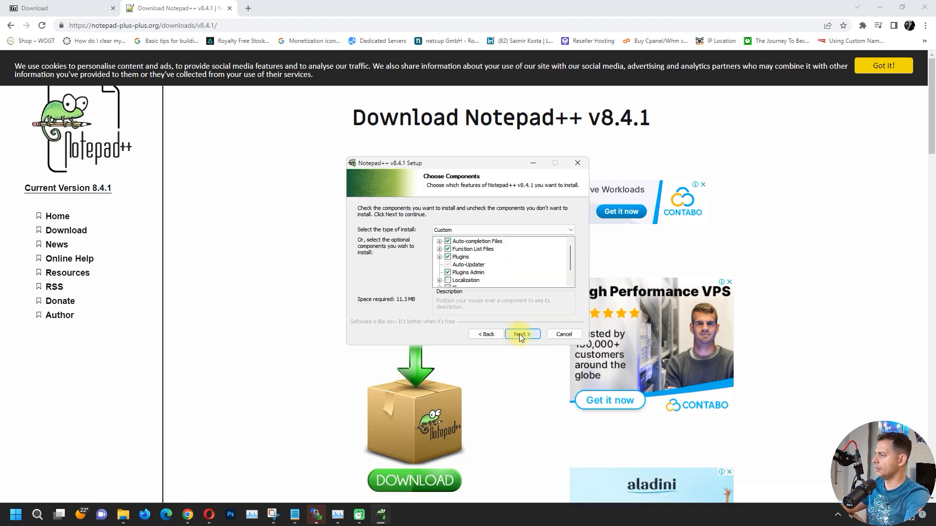
pyautogui.click(520, 333)
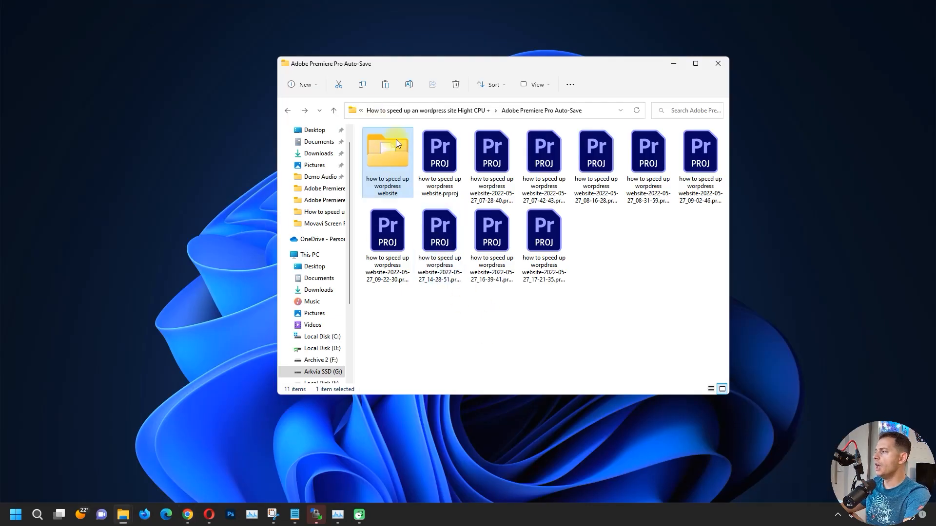
pyautogui.moveTo(471, 194)
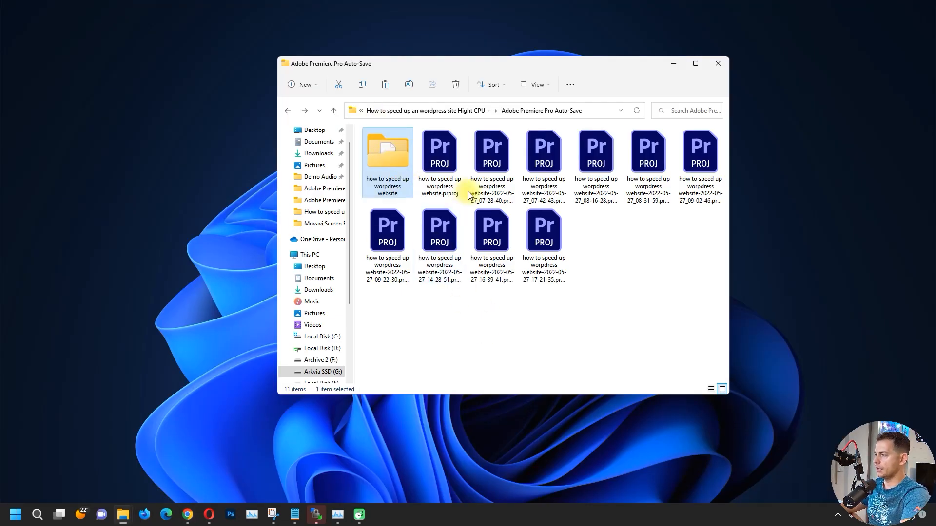
# Open the extracted project file from the new folder in Notepad++ as XML text
pyautogui.doubleClick(438, 151)
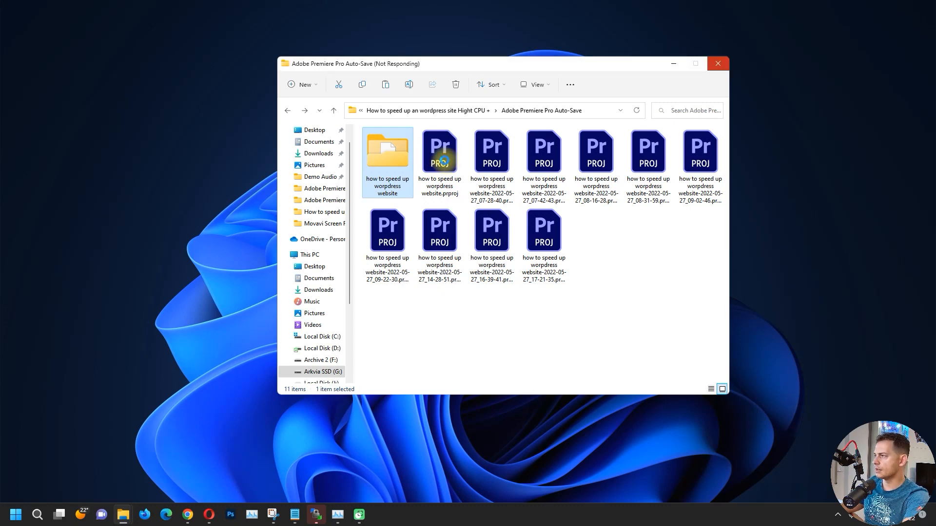
pyautogui.rightClick(440, 151)
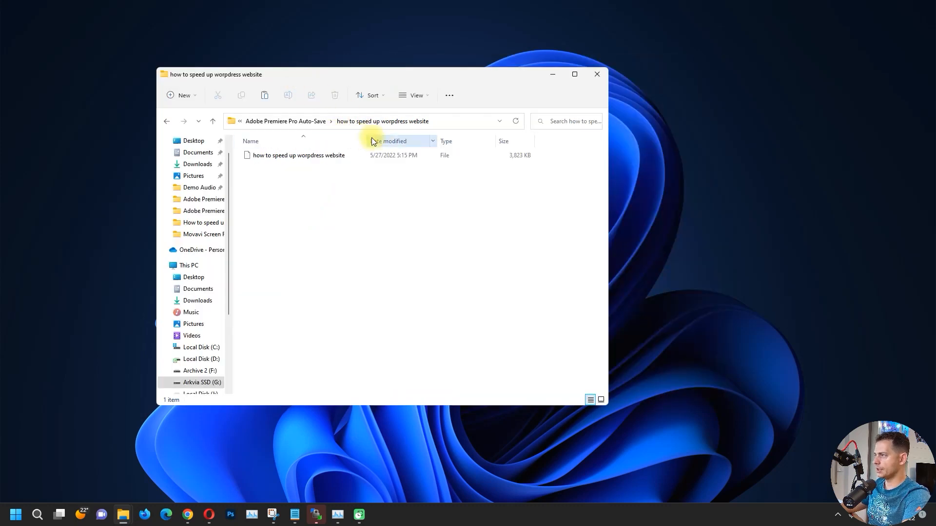
pyautogui.click(298, 155)
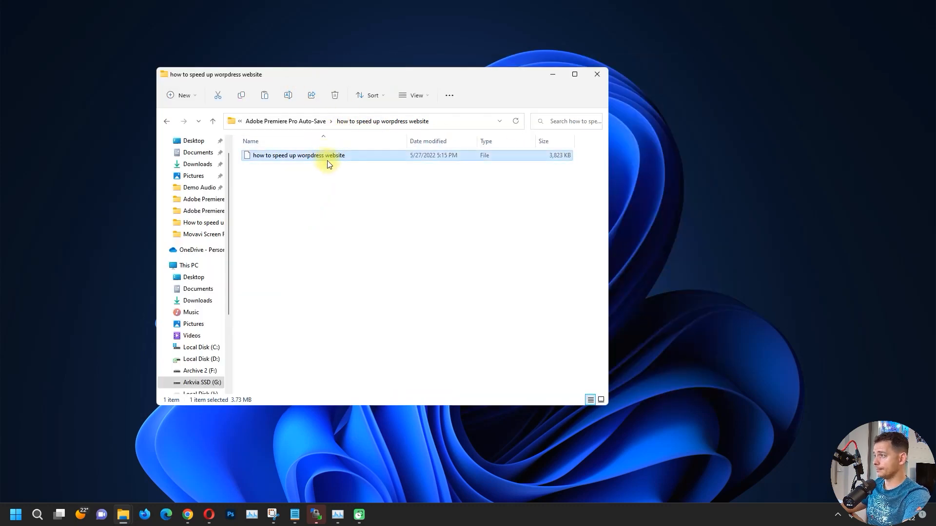
pyautogui.moveTo(334, 159)
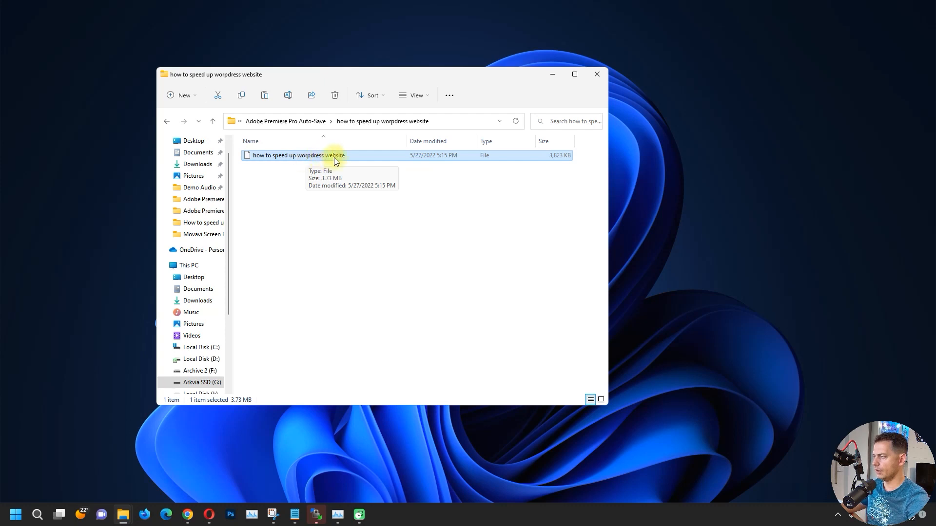
pyautogui.rightClick(296, 155)
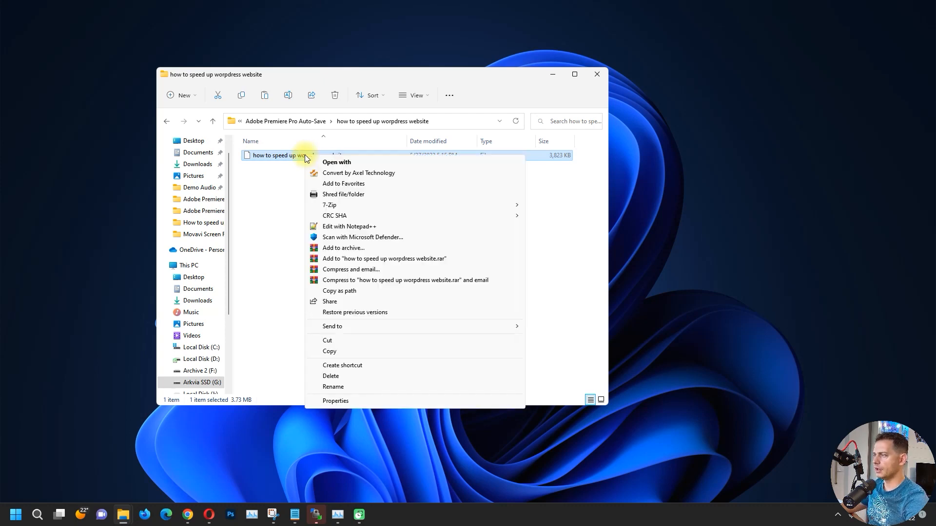
pyautogui.moveTo(341, 228)
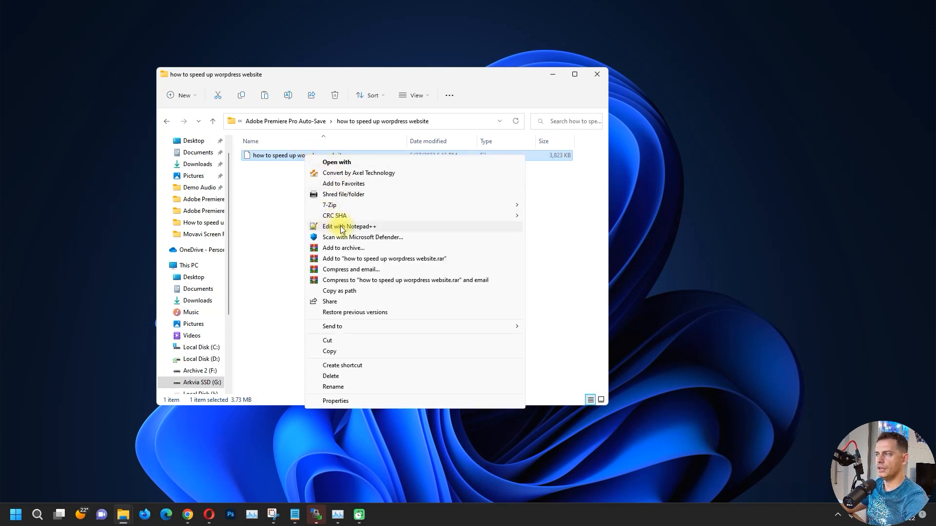
pyautogui.moveTo(359, 230)
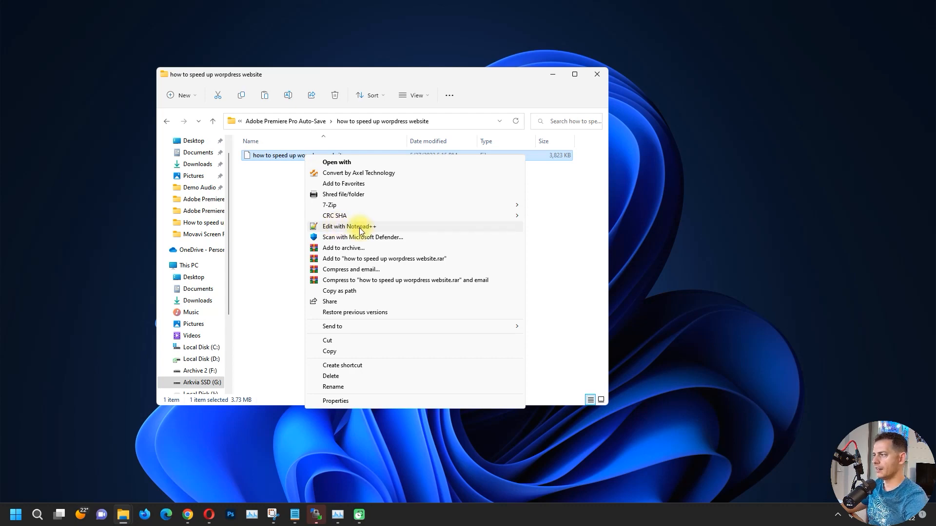
pyautogui.click(349, 226)
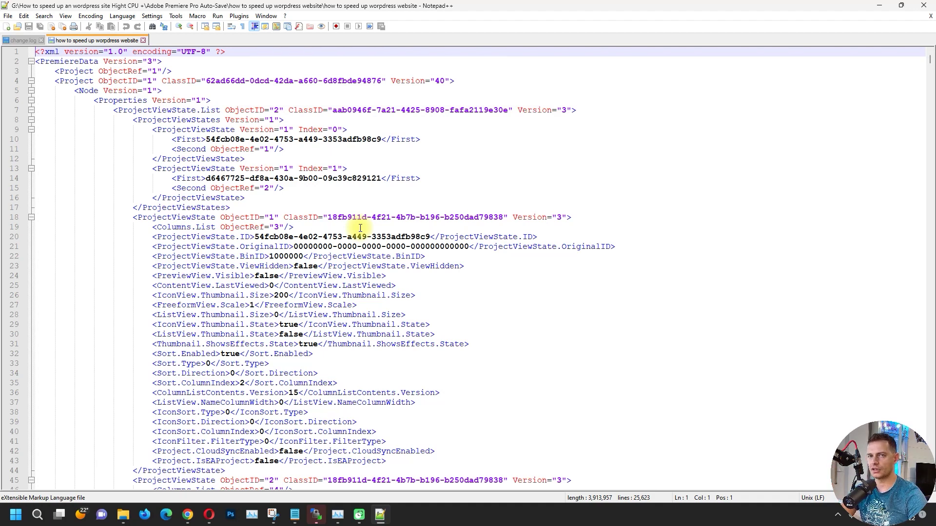
pyautogui.click(445, 80)
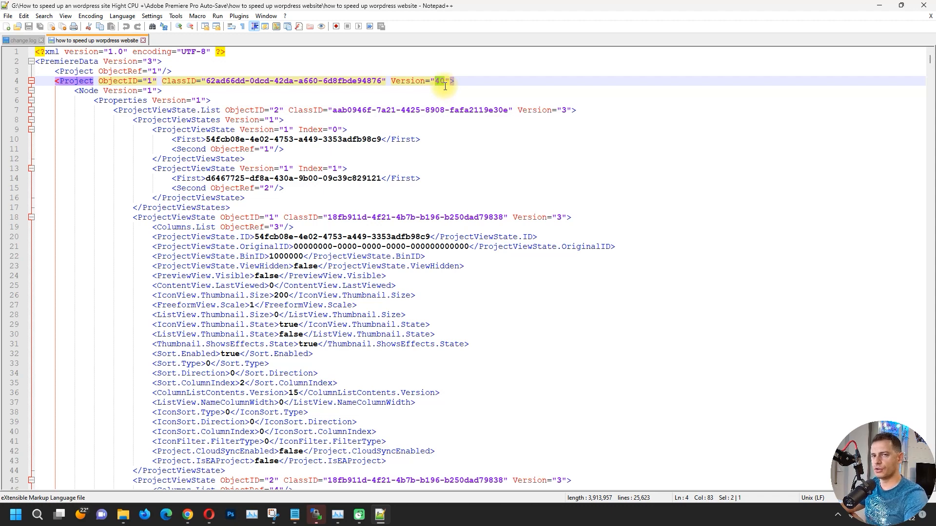
pyautogui.moveTo(446, 78)
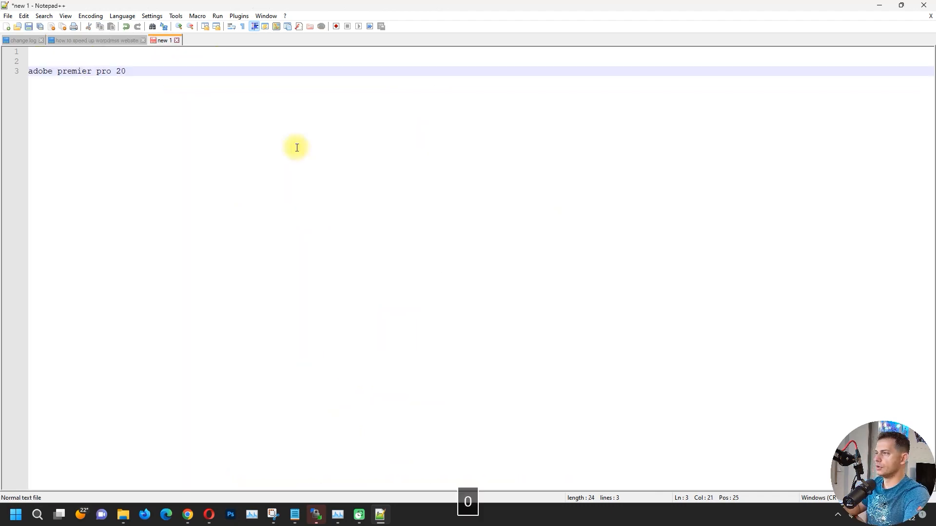
# Note the project versions: Premiere Pro 2022 = 40, 2021 = 39, 2020 = 38
pyautogui.write('21    =')
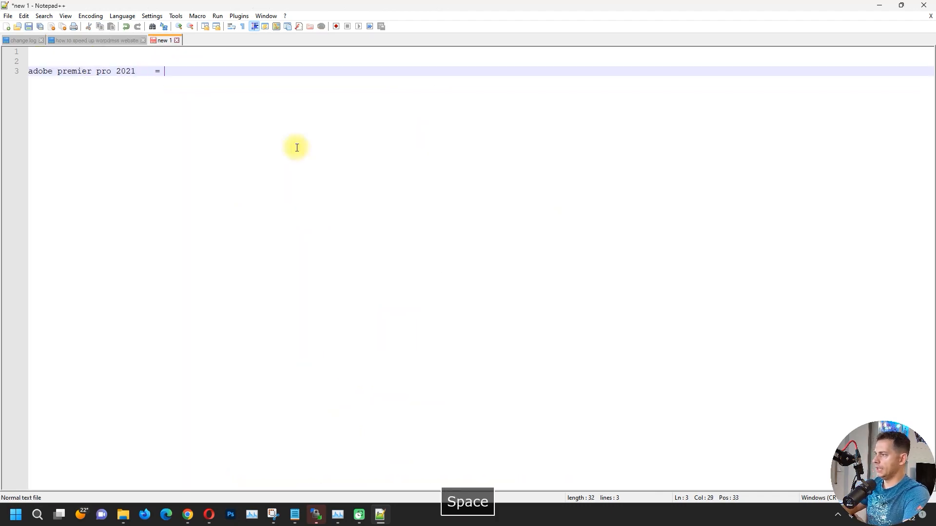
pyautogui.write('39')
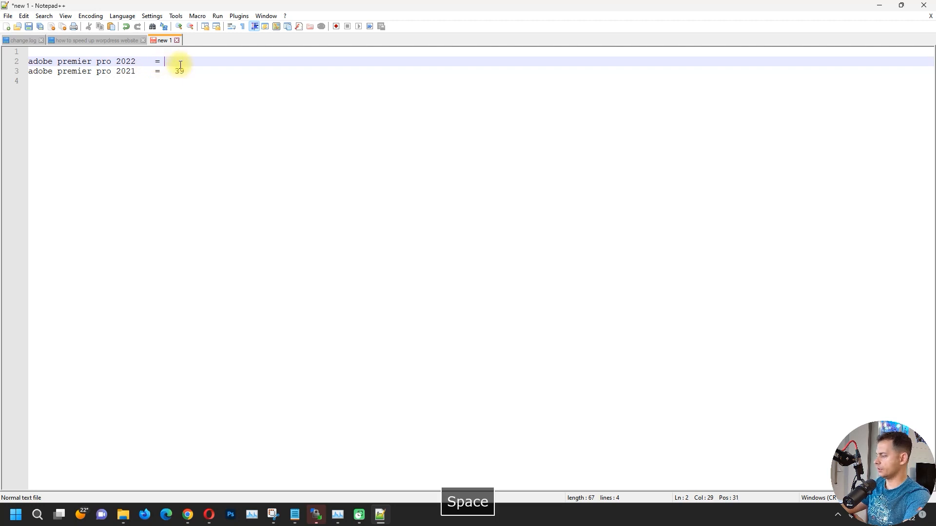
pyautogui.write('40')
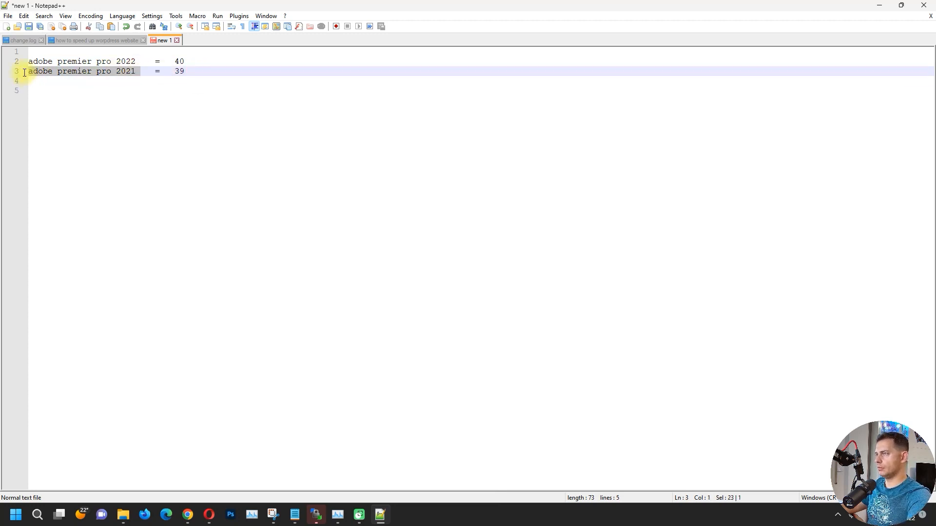
pyautogui.press('ctrl+v')
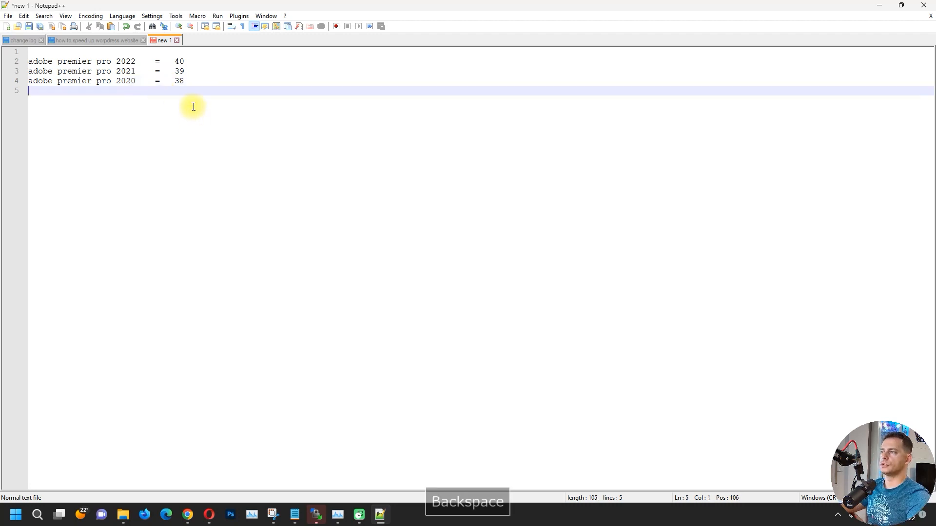
pyautogui.moveTo(209, 67)
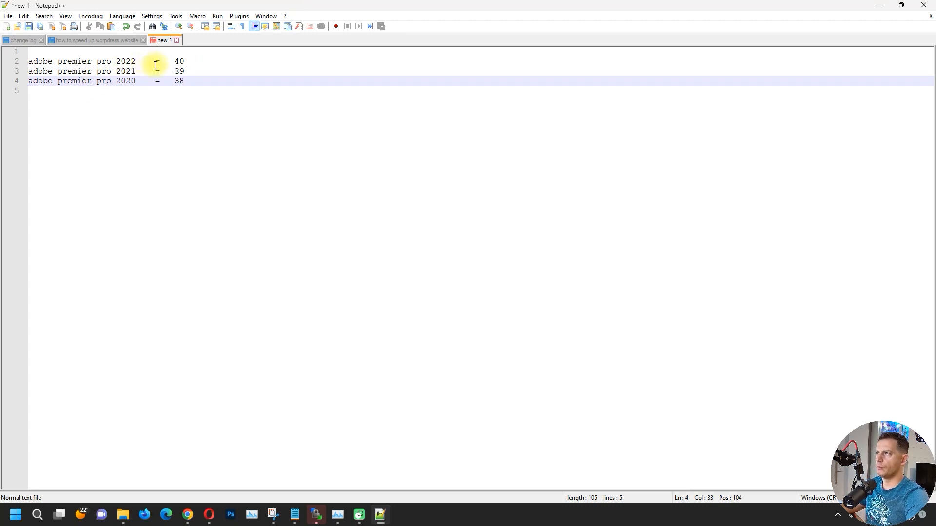
pyautogui.doubleClick(123, 70)
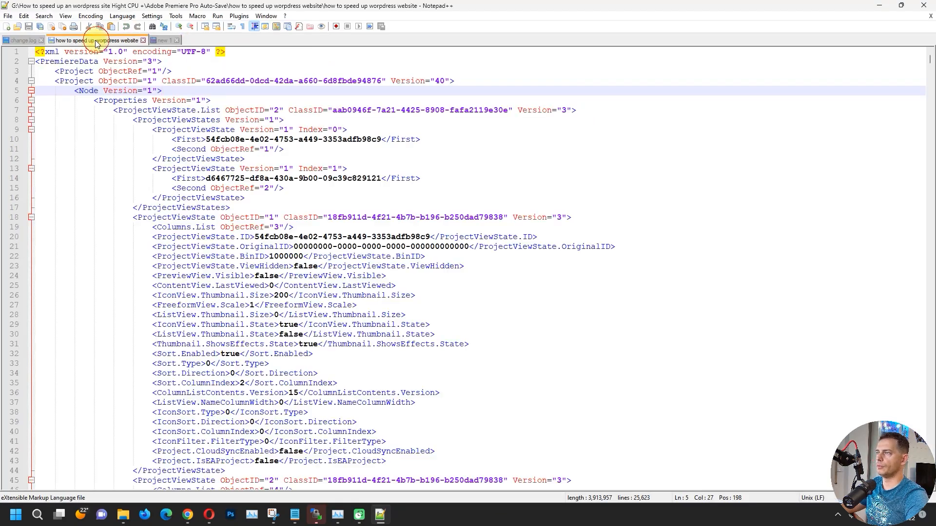
# Close change.log, change the project's Version="40" on line 4 to 39 and save the file
pyautogui.click(23, 40)
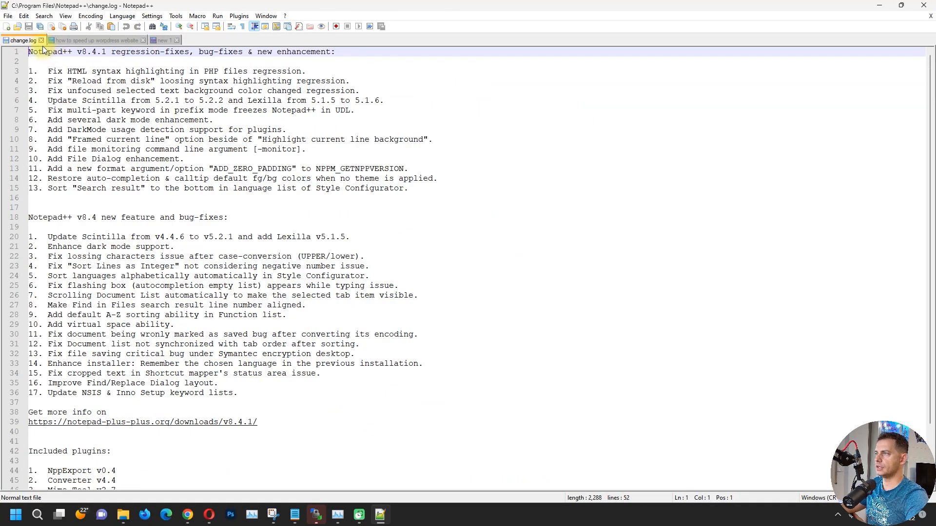
pyautogui.click(94, 40)
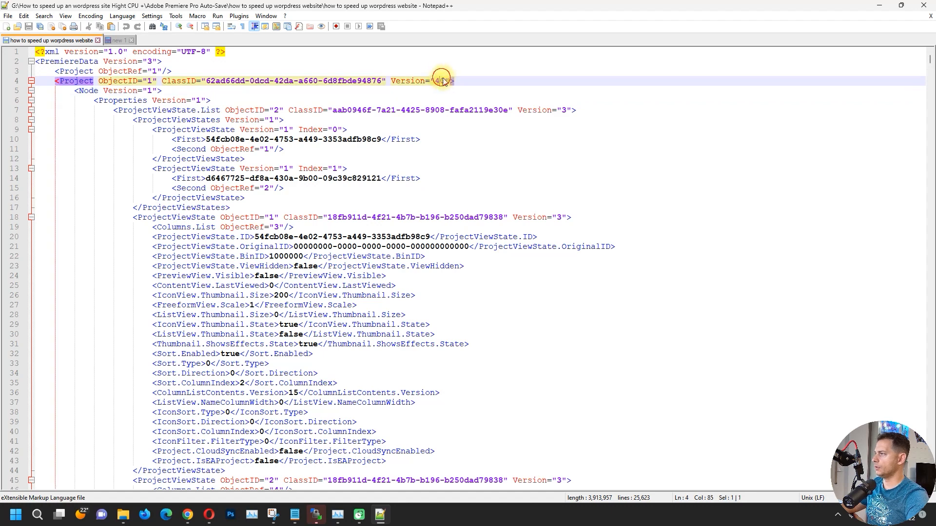
pyautogui.press('Backspace')
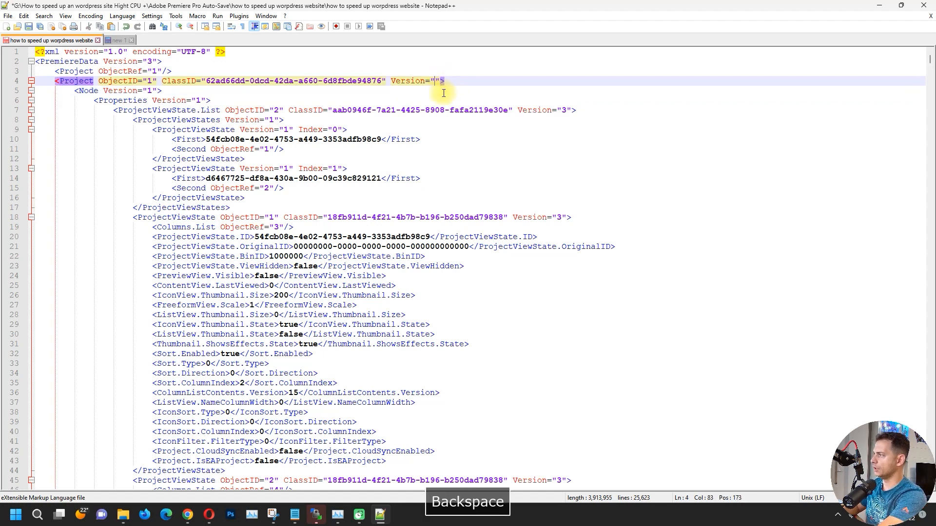
pyautogui.write('39')
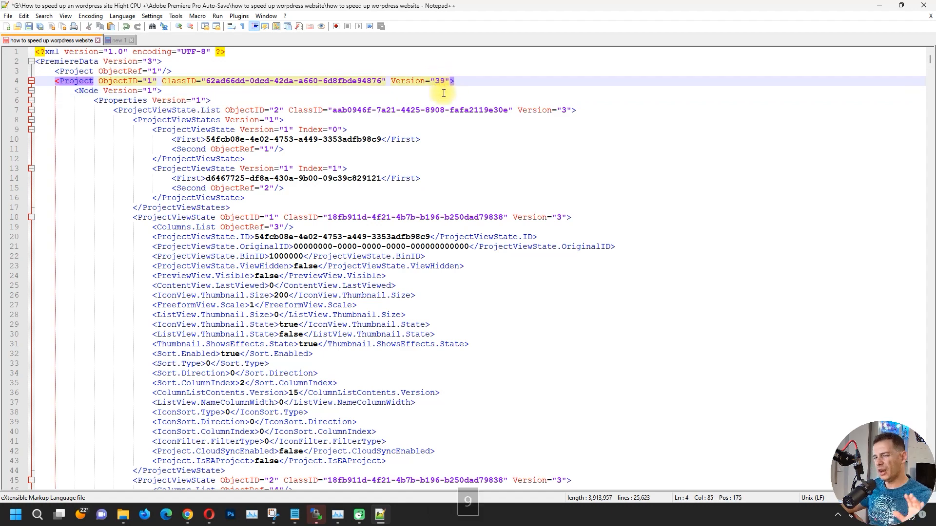
pyautogui.moveTo(517, 14)
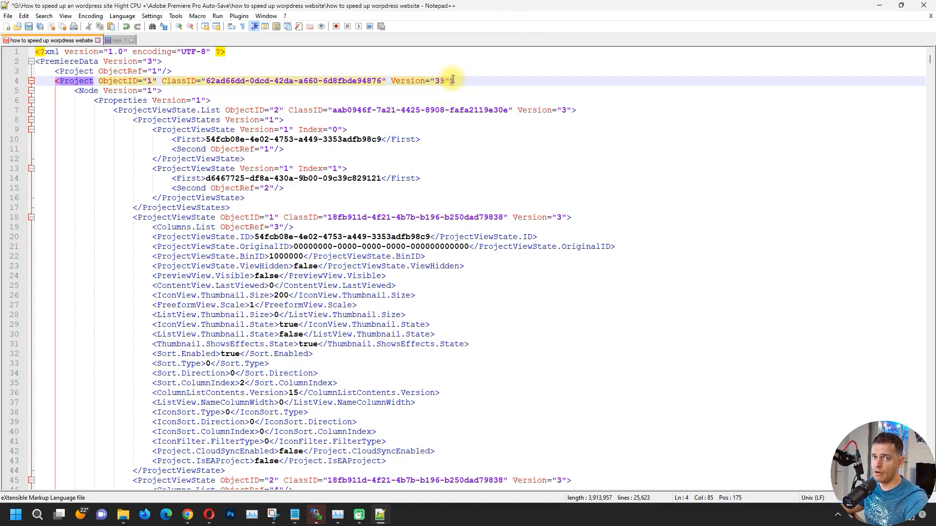
pyautogui.click(28, 25)
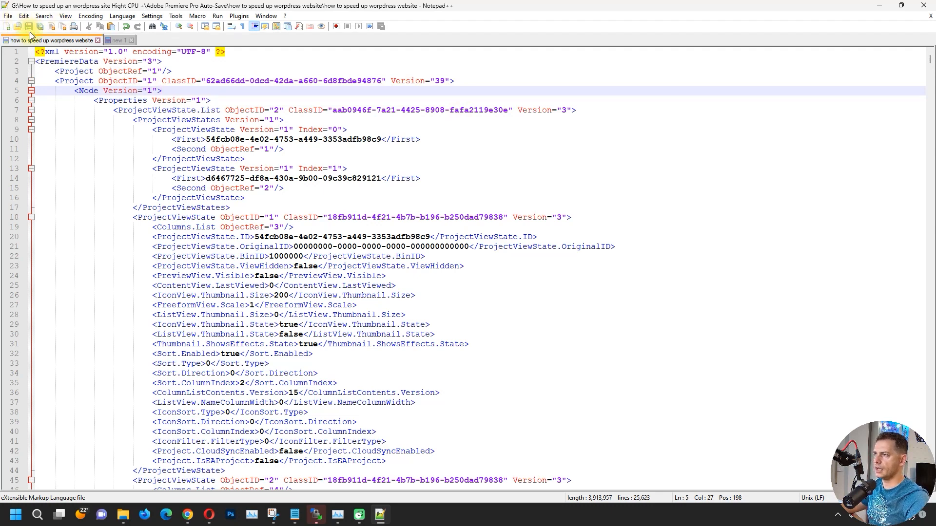
pyautogui.click(116, 40)
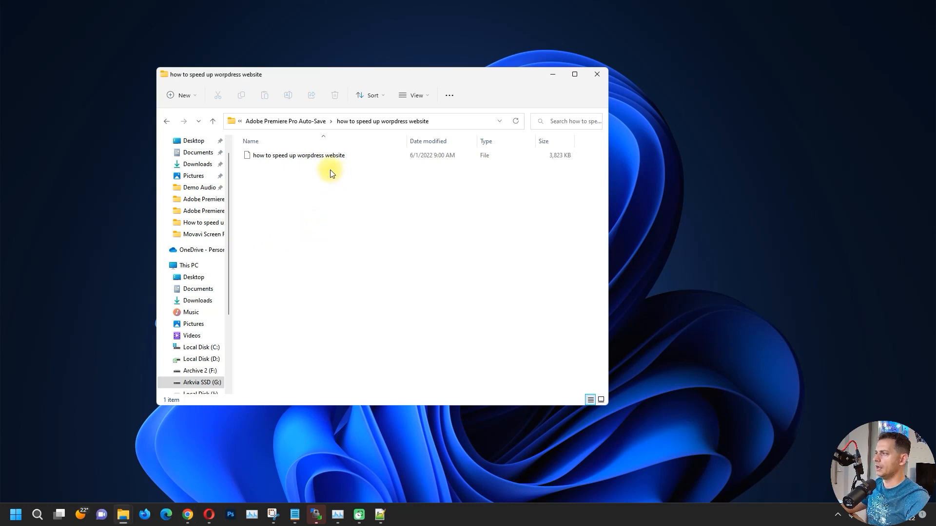
# Start 7-Zip's Add to Archive for the edited project file
pyautogui.click(298, 155)
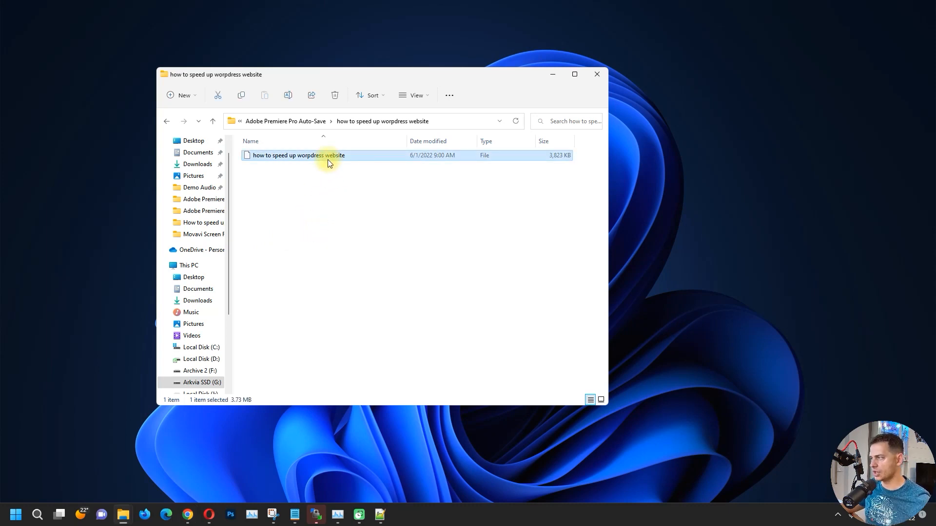
pyautogui.moveTo(326, 158)
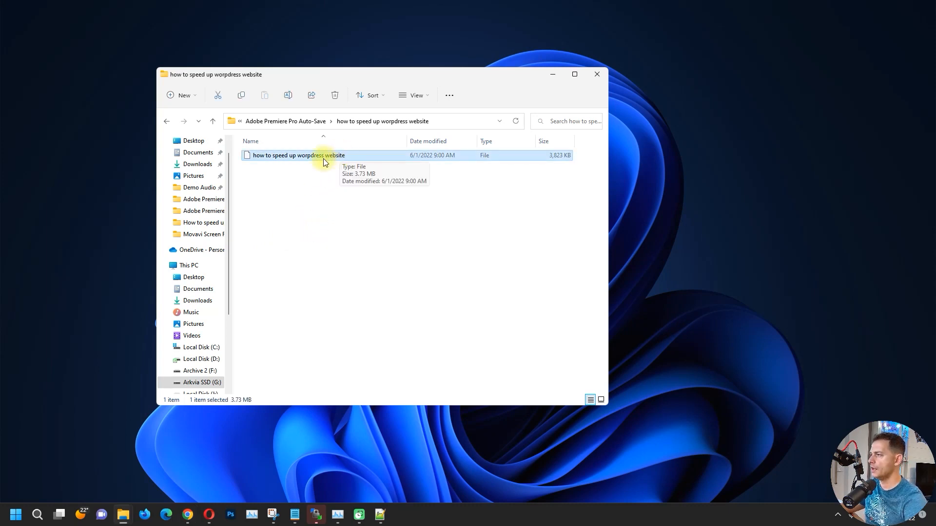
pyautogui.rightClick(299, 155)
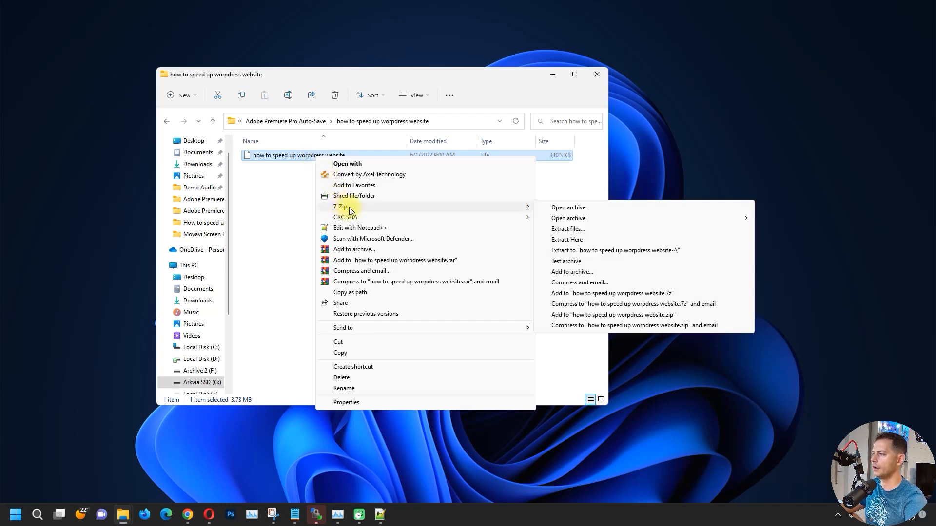
pyautogui.moveTo(572, 265)
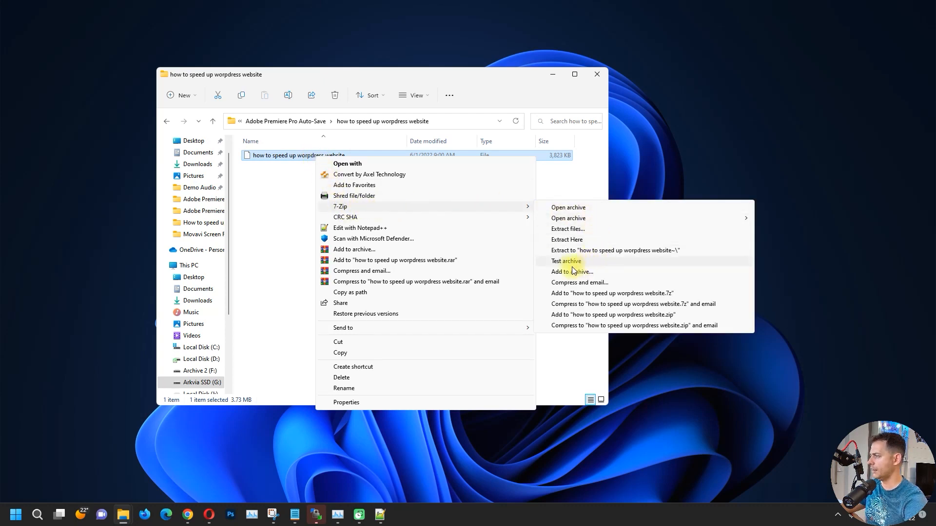
pyautogui.click(571, 272)
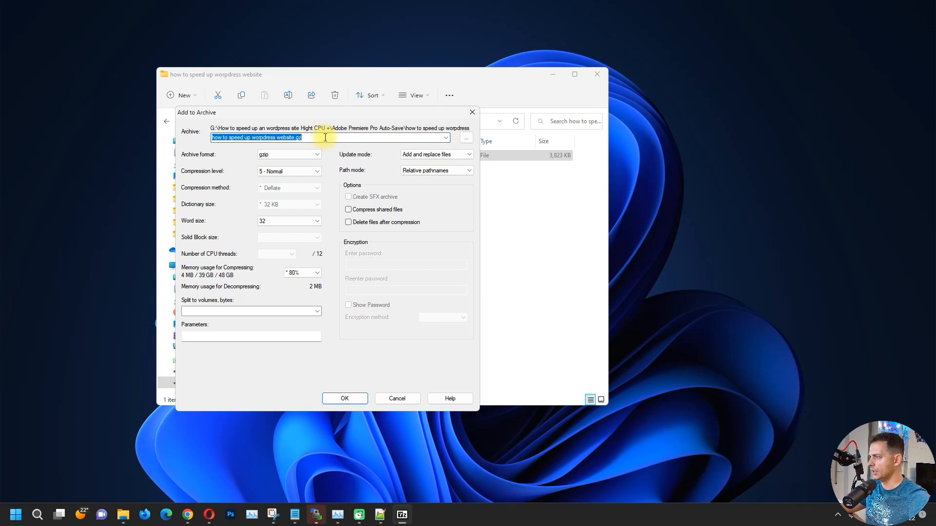
# Name the gzip archive how to speed up wordpress website.prproj, create it and view its folder
pyautogui.press('Backspace')
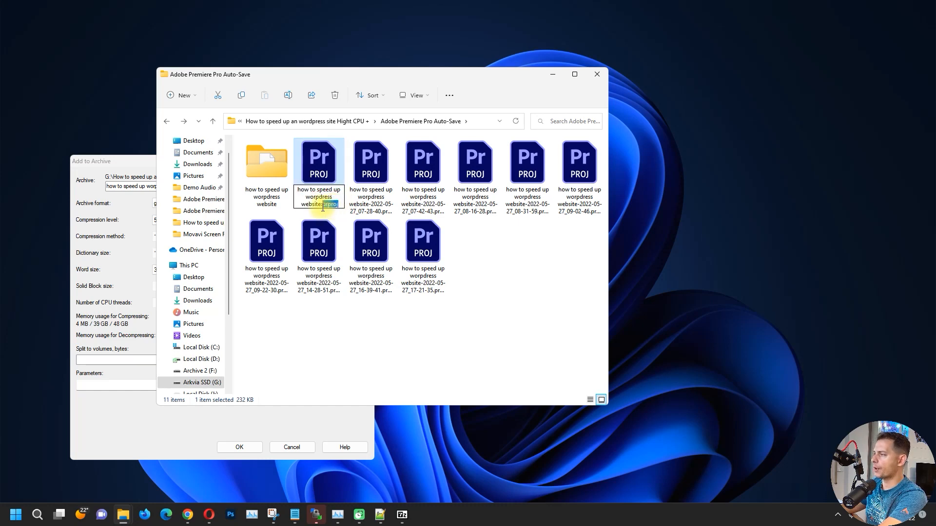
pyautogui.rightClick(319, 203)
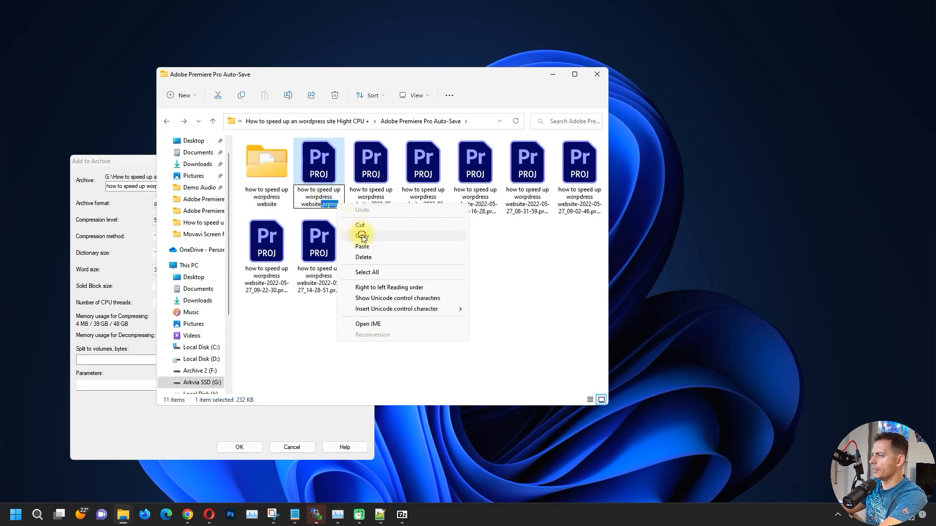
pyautogui.click(362, 235)
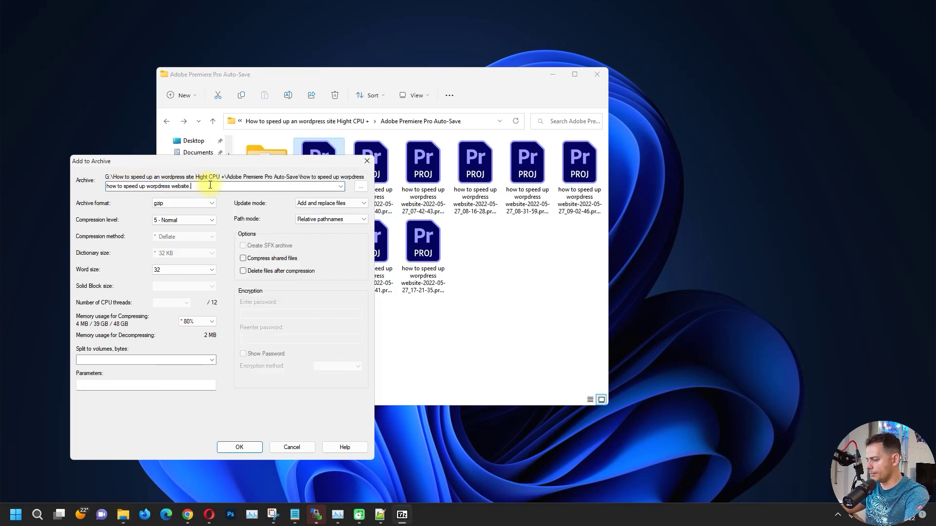
pyautogui.write('.prproj')
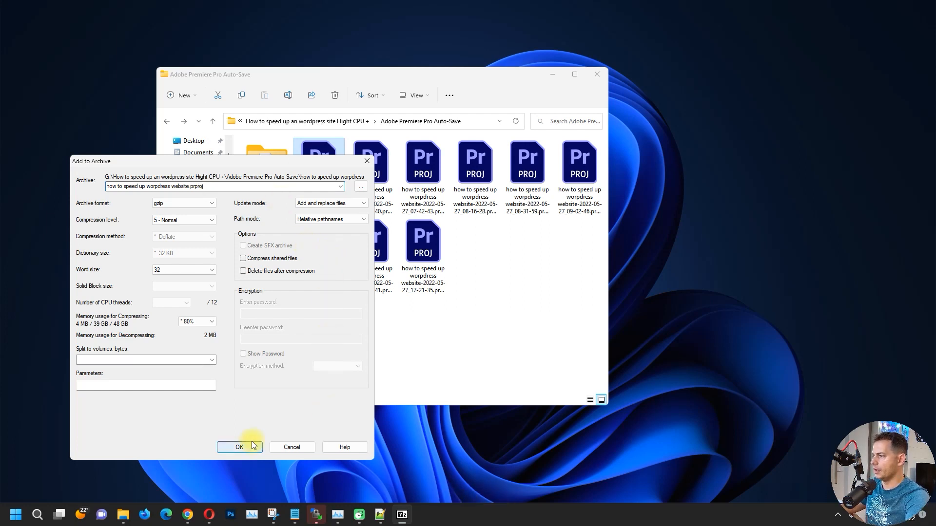
pyautogui.click(238, 448)
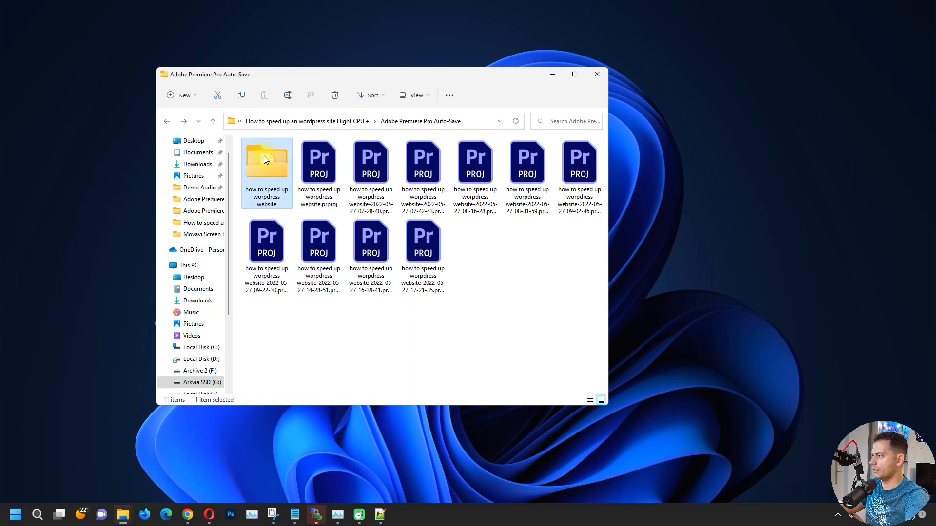
pyautogui.doubleClick(265, 162)
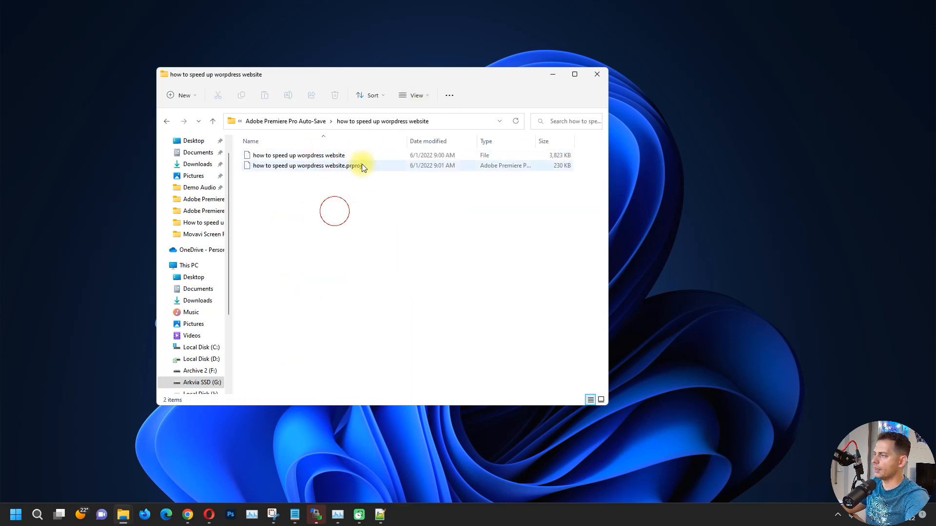
# Display the folder's project file and new .prproj archive as Extra large icons
pyautogui.click(413, 94)
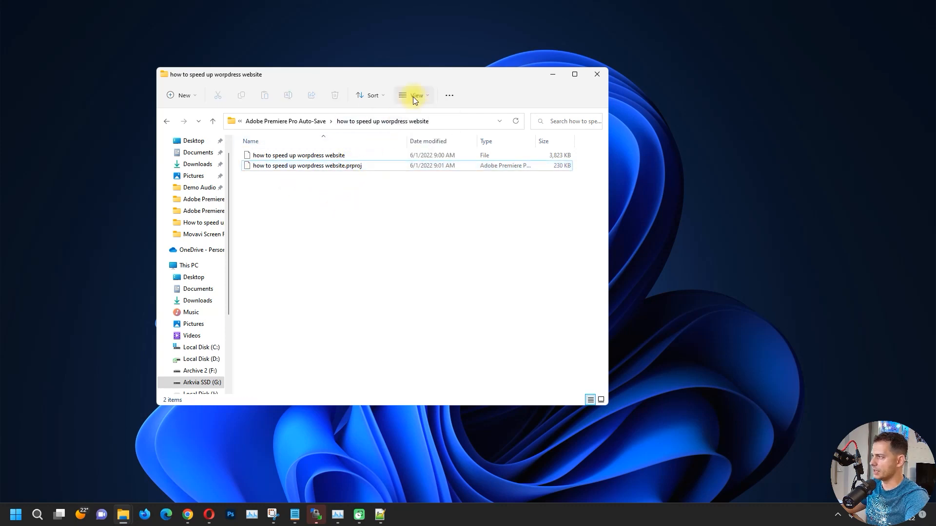
pyautogui.click(414, 95)
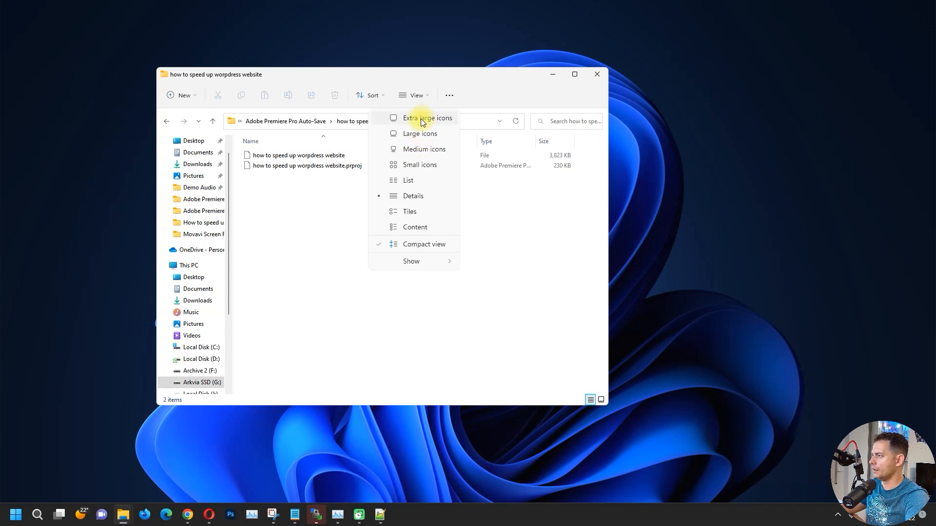
pyautogui.click(419, 133)
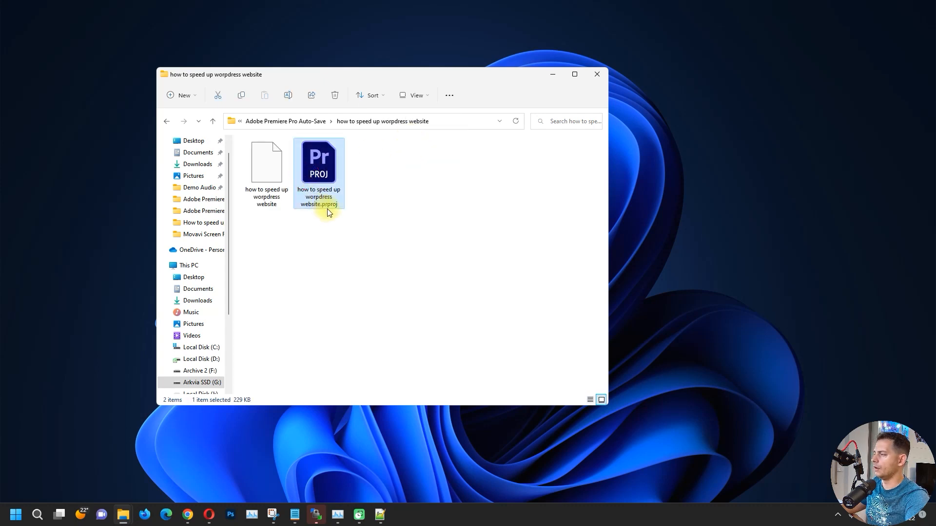
pyautogui.moveTo(316, 174)
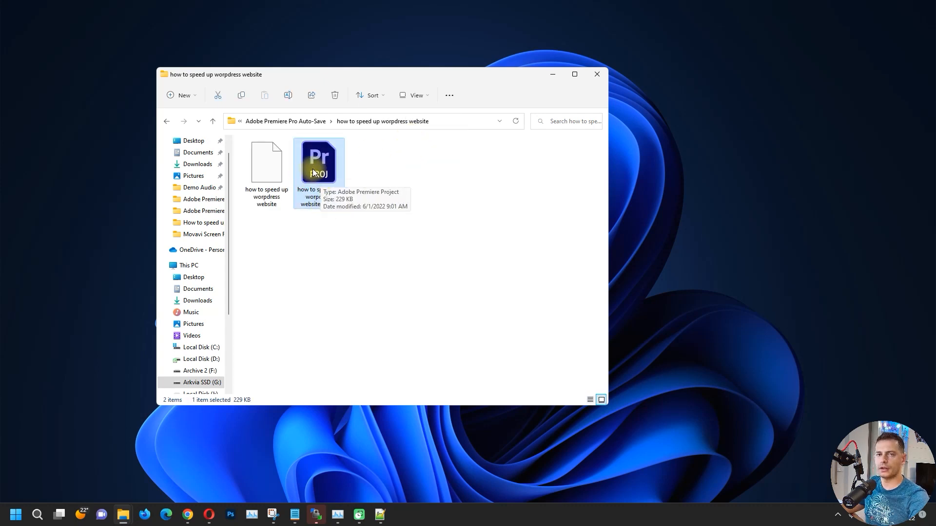
# Open 'how to speed up wordpress website.prproj' with Adobe Premiere Pro 2021
pyautogui.rightClick(318, 163)
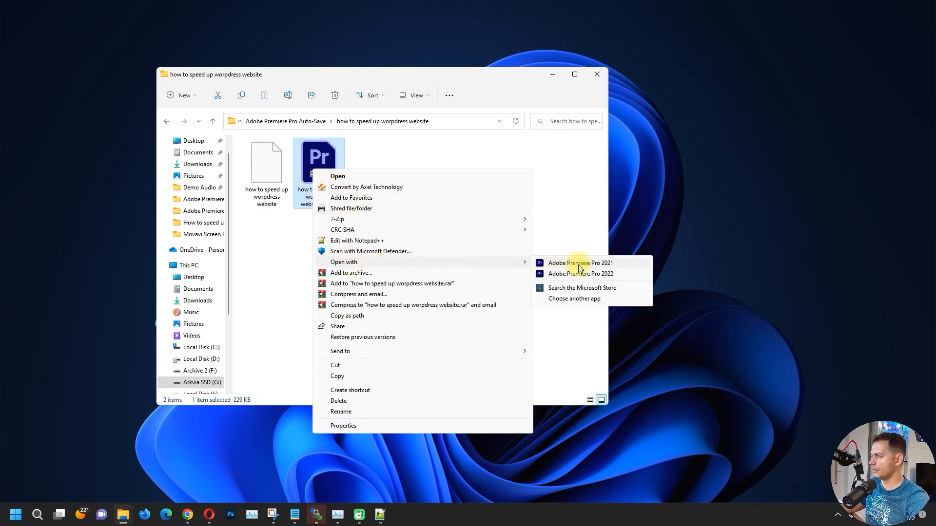
pyautogui.moveTo(612, 269)
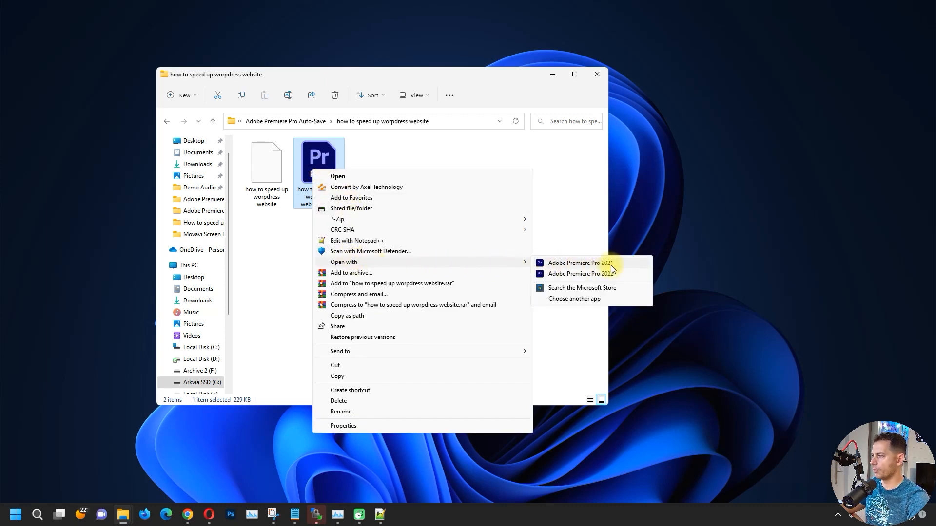
pyautogui.click(579, 262)
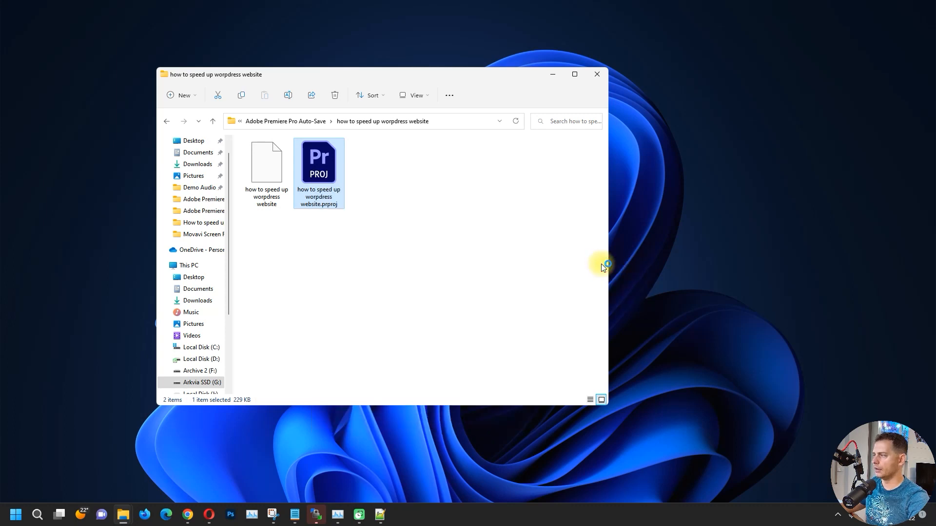
pyautogui.doubleClick(318, 161)
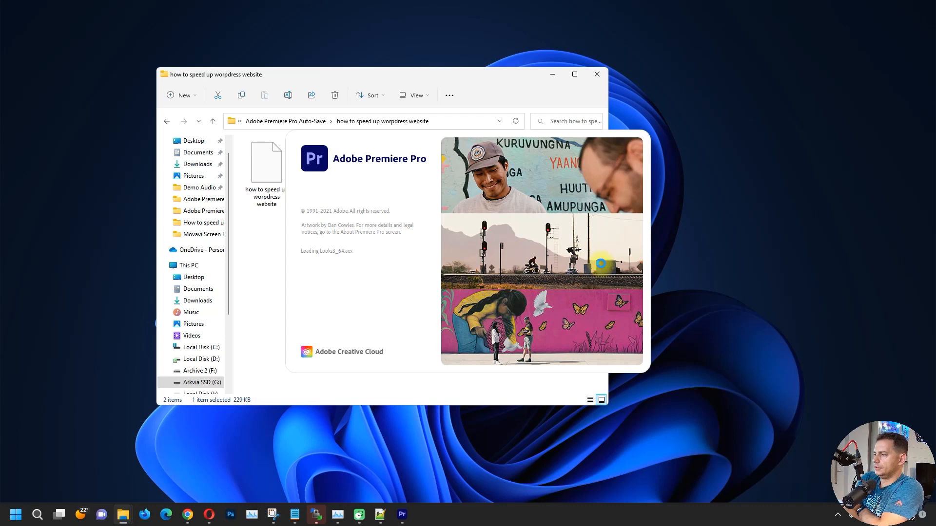
pyautogui.doubleClick(265, 162)
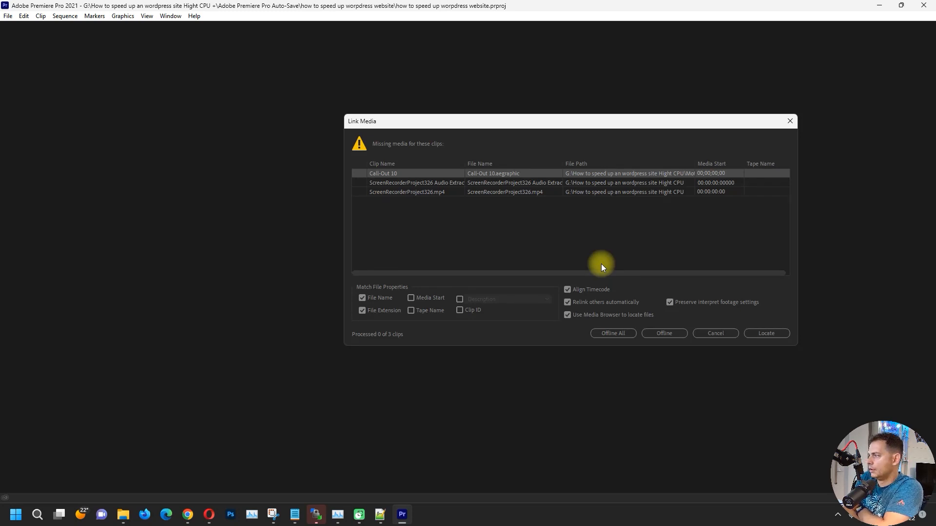
pyautogui.moveTo(685, 415)
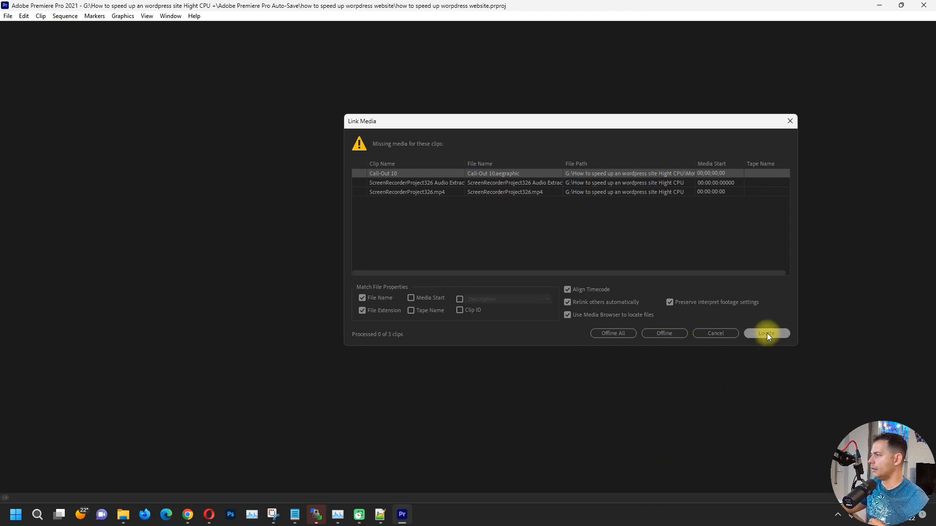
# Set the three missing clips Offline All, dismiss the Resolve Fonts warning, and close the project
pyautogui.click(766, 333)
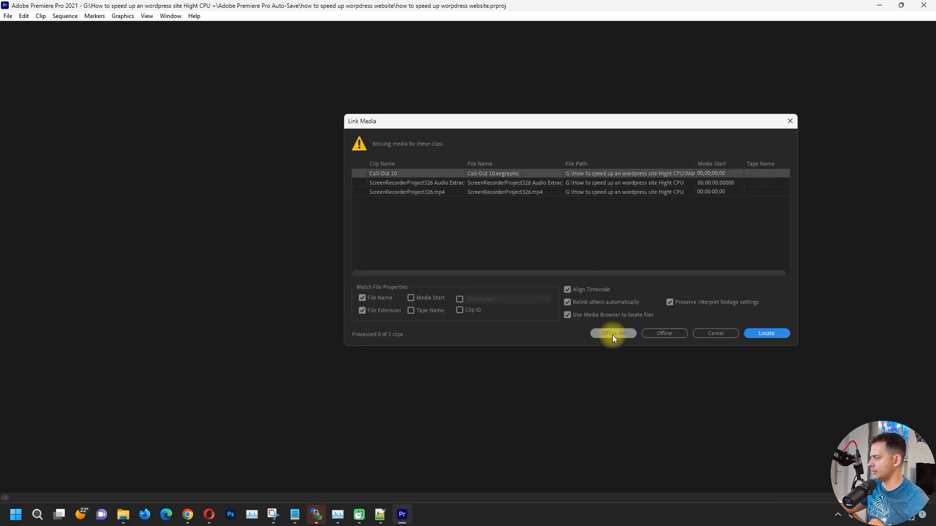
pyautogui.click(612, 333)
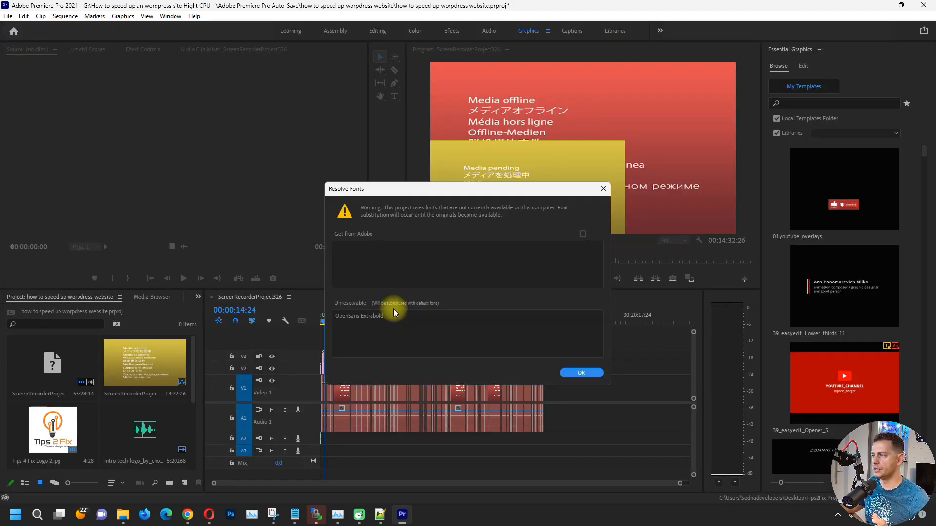
pyautogui.click(579, 373)
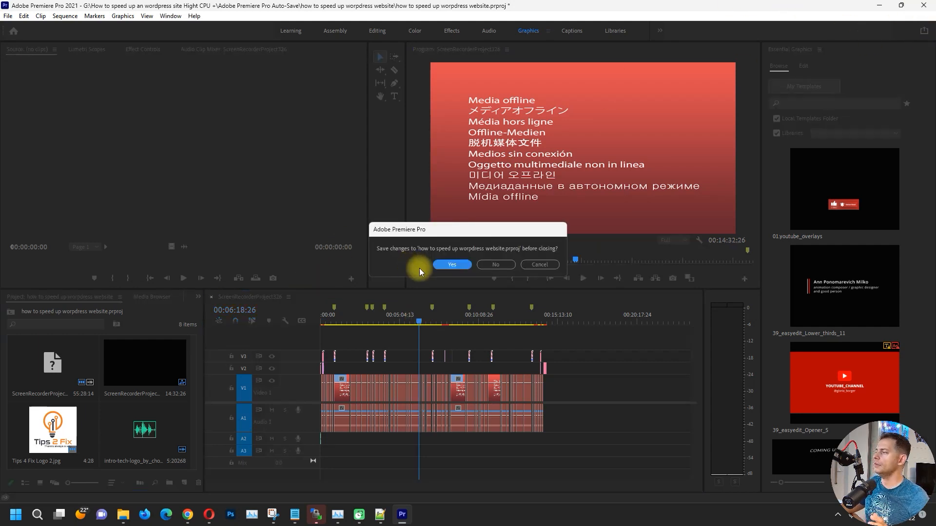
pyautogui.click(494, 265)
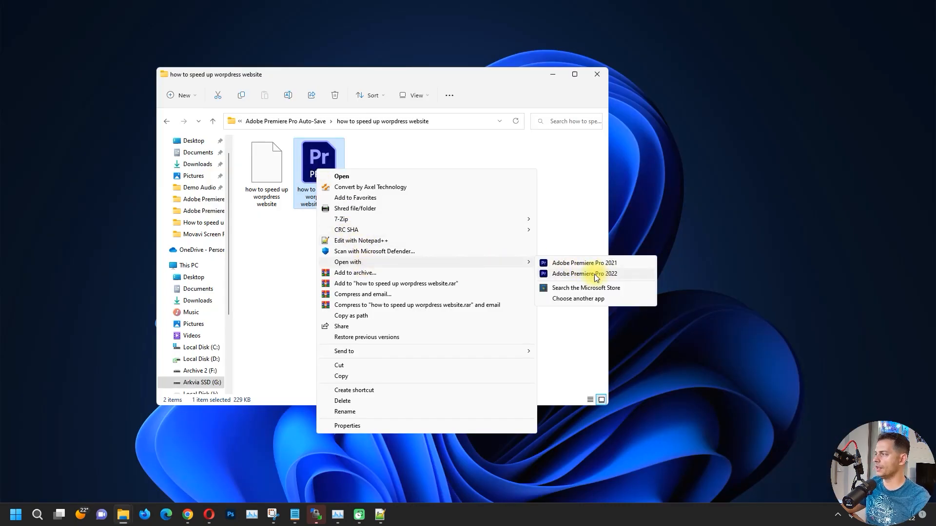
# Open the same .prproj with Premiere Pro 2022 and accept converting it to a copy named website_1
pyautogui.click(584, 273)
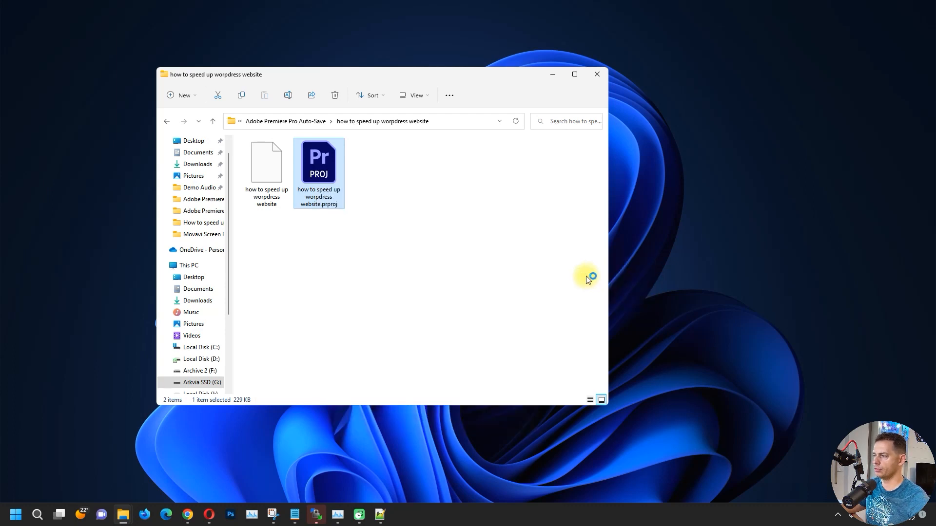
pyautogui.doubleClick(317, 162)
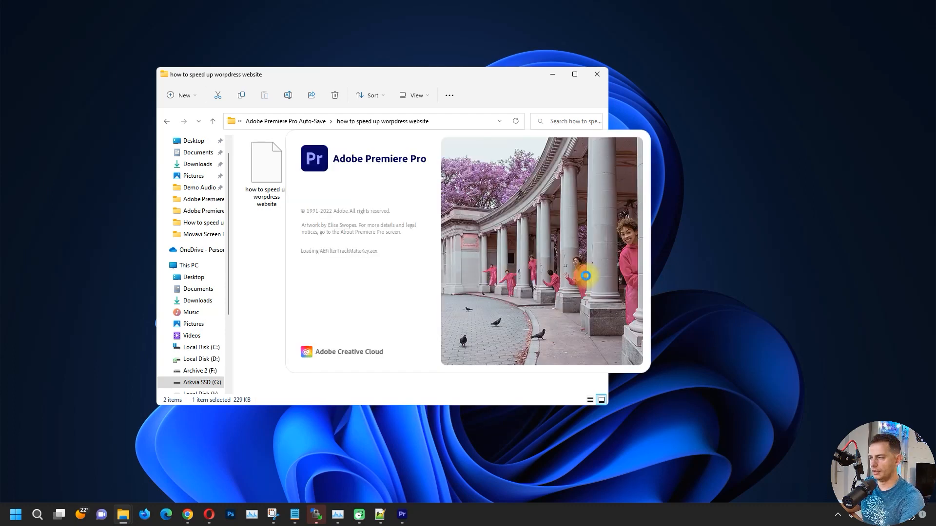
pyautogui.doubleClick(265, 162)
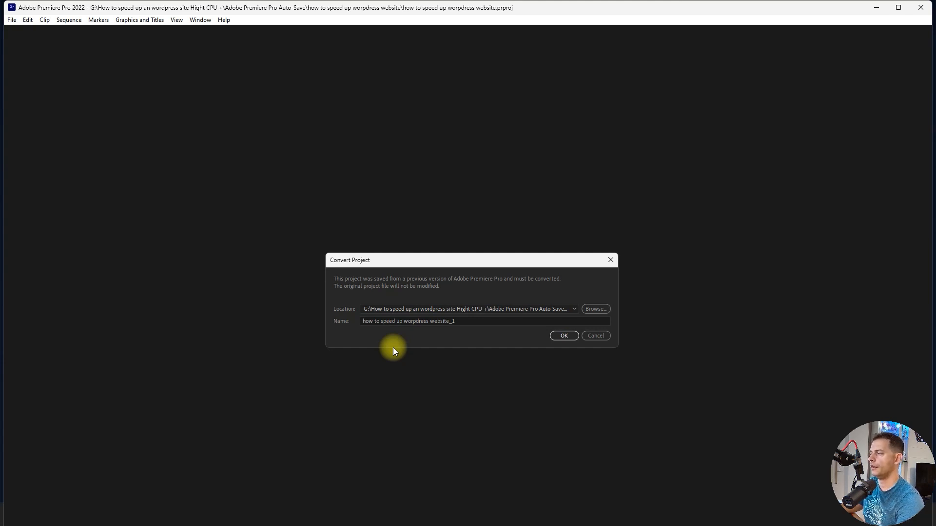
pyautogui.moveTo(562, 335)
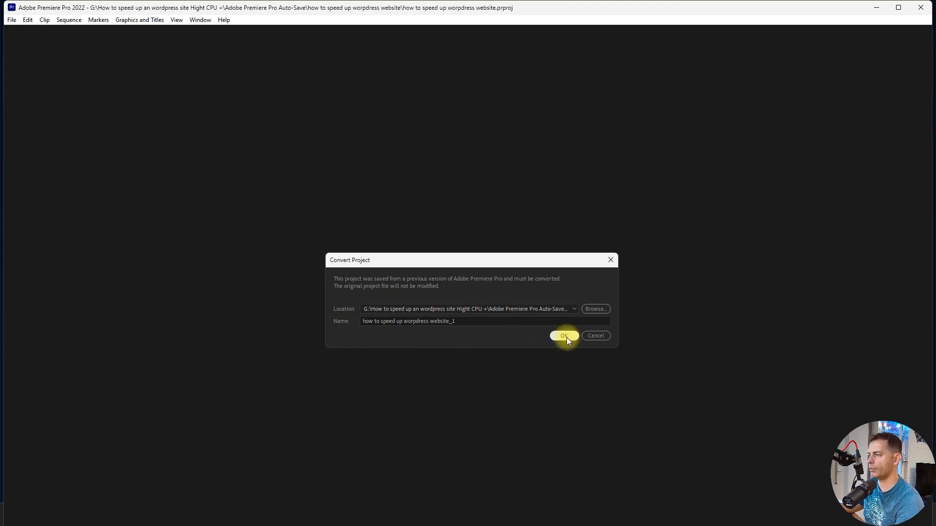
pyautogui.click(563, 336)
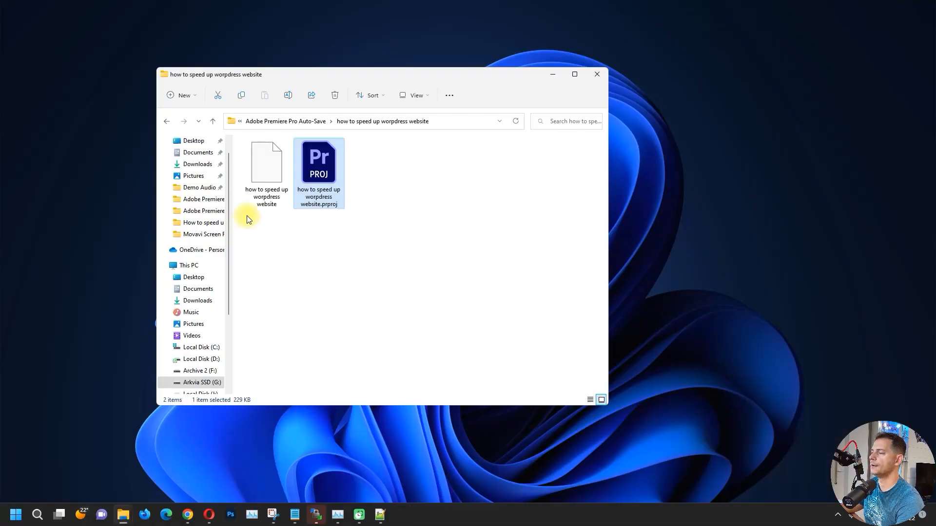
pyautogui.click(315, 275)
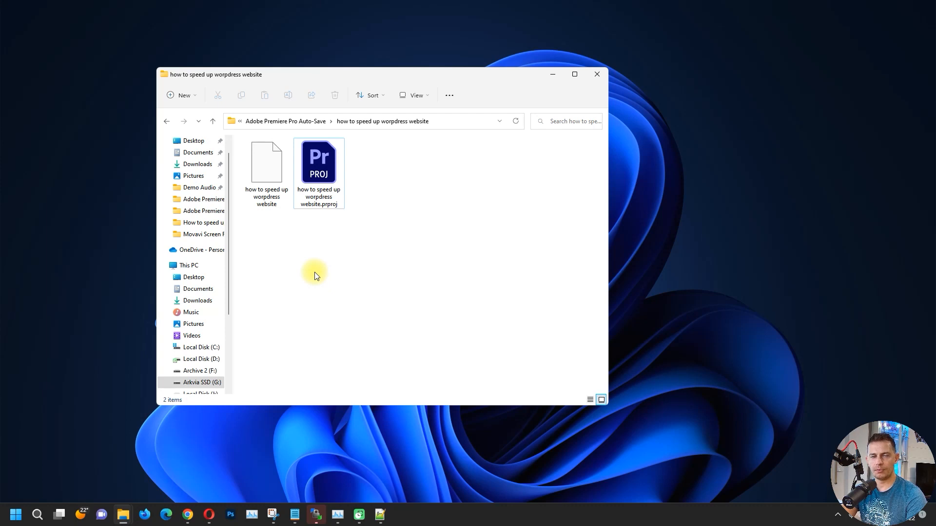
pyautogui.moveTo(14, 513)
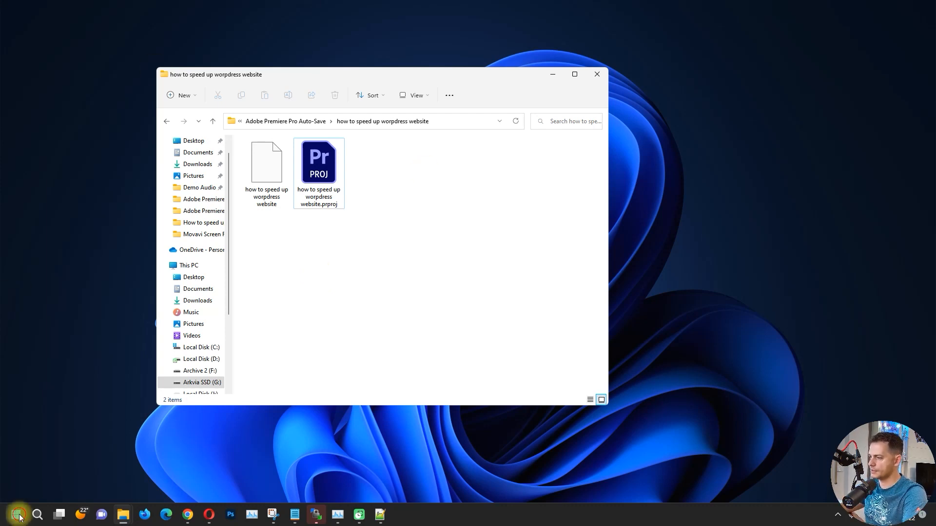
# Launch Adobe Premiere Pro 2021 from a Start menu search for 'premier'
pyautogui.click(18, 515)
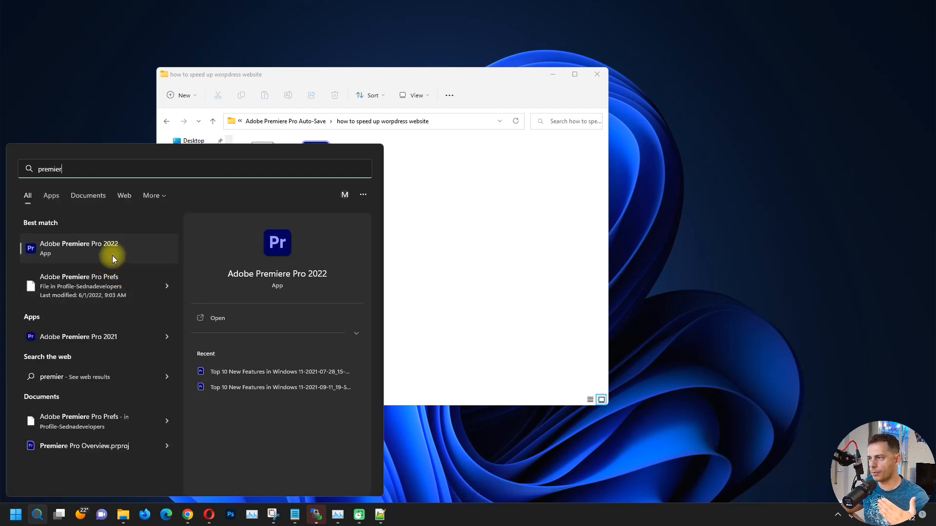
pyautogui.moveTo(99, 342)
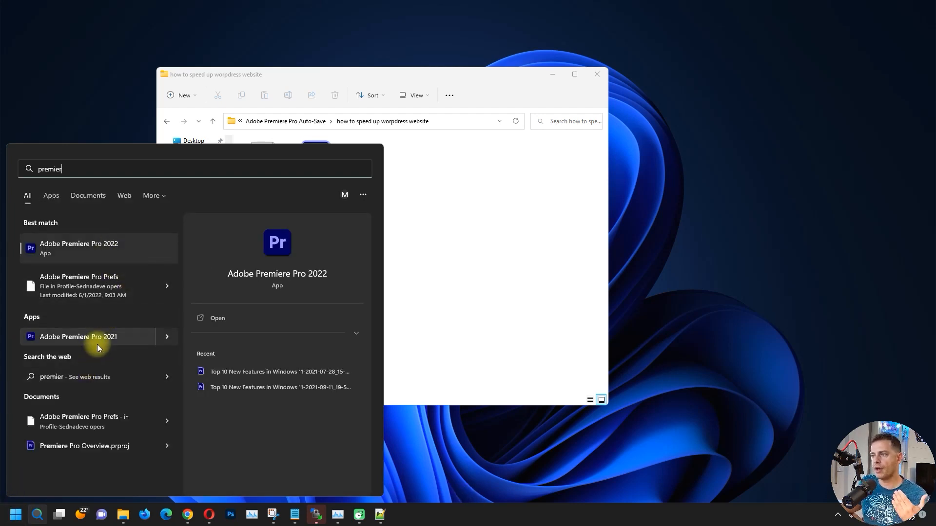
pyautogui.moveTo(114, 341)
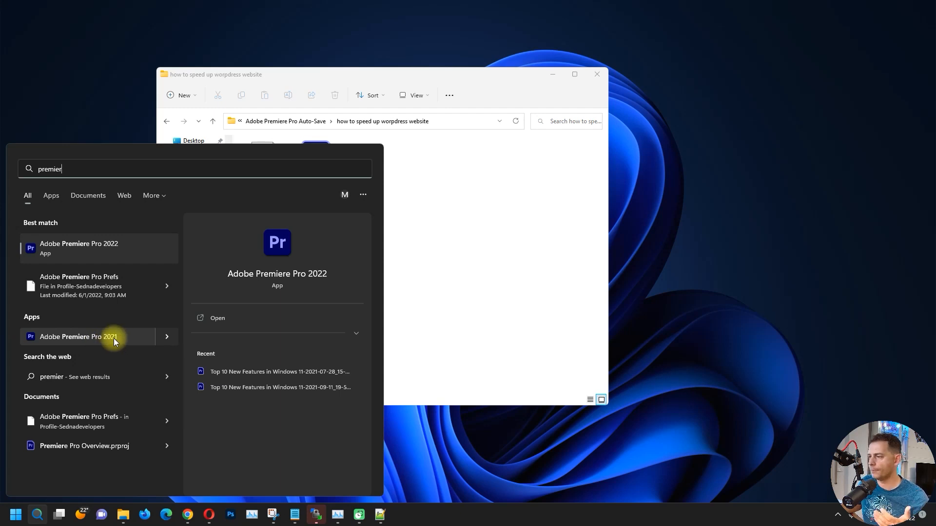
pyautogui.click(78, 336)
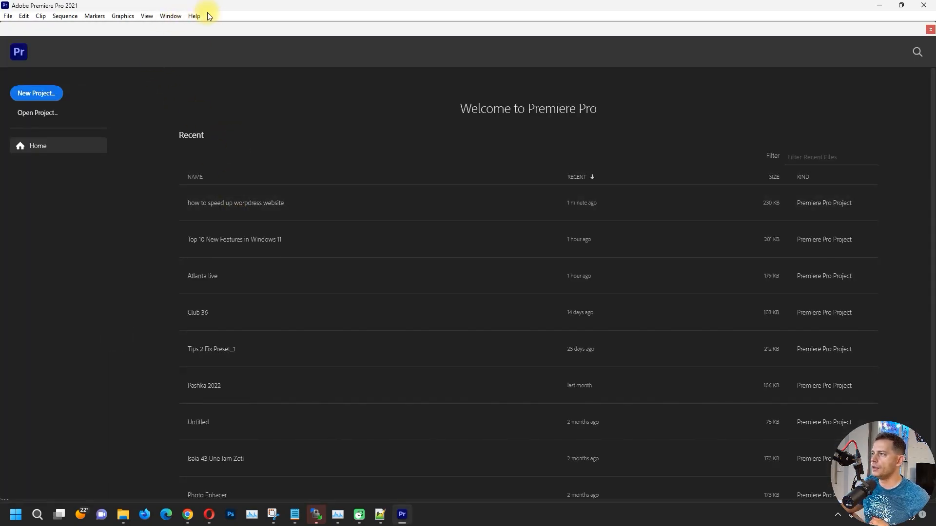
# Show Premiere Pro 2021's About dialog (version 15.4.1), then return to the Start menu
pyautogui.click(193, 16)
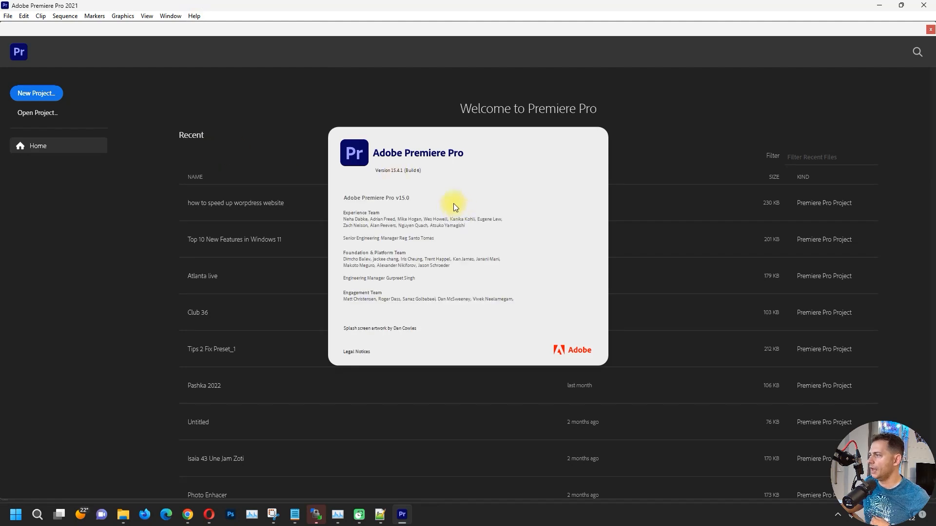
pyautogui.moveTo(484, 195)
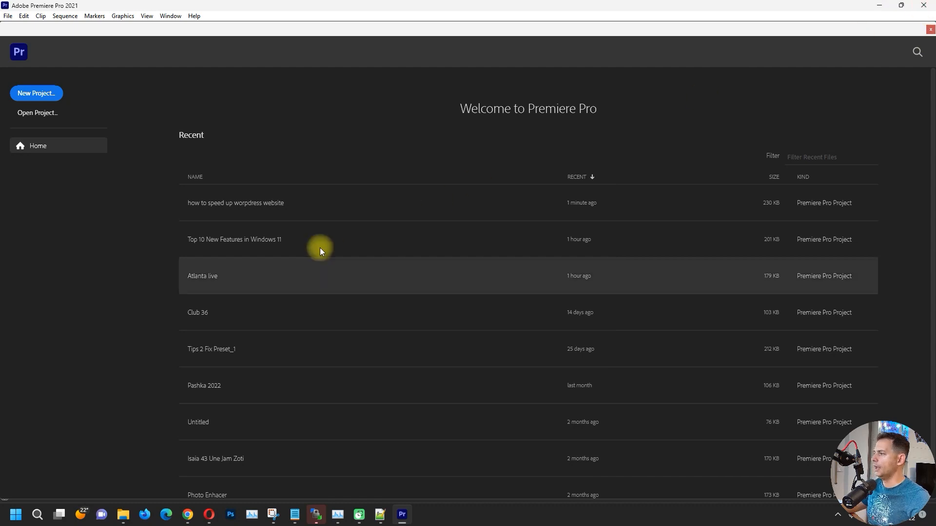
pyautogui.click(15, 514)
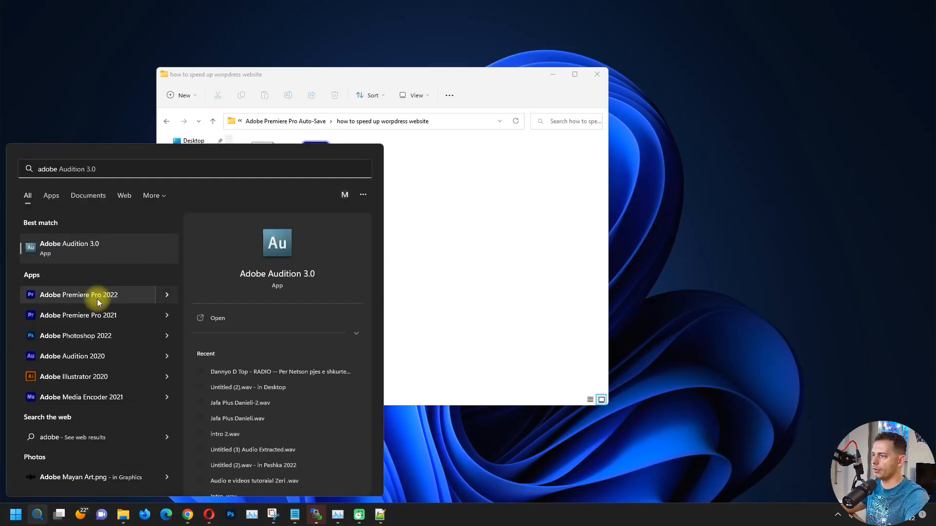
# Launch Premiere Pro 2022 and show its About dialog with version 22.4.0
pyautogui.click(78, 294)
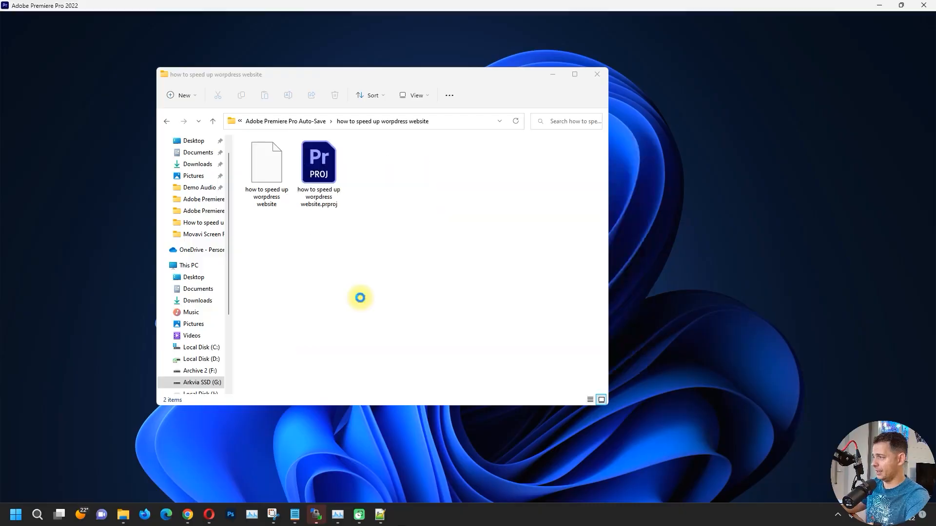
pyautogui.click(223, 19)
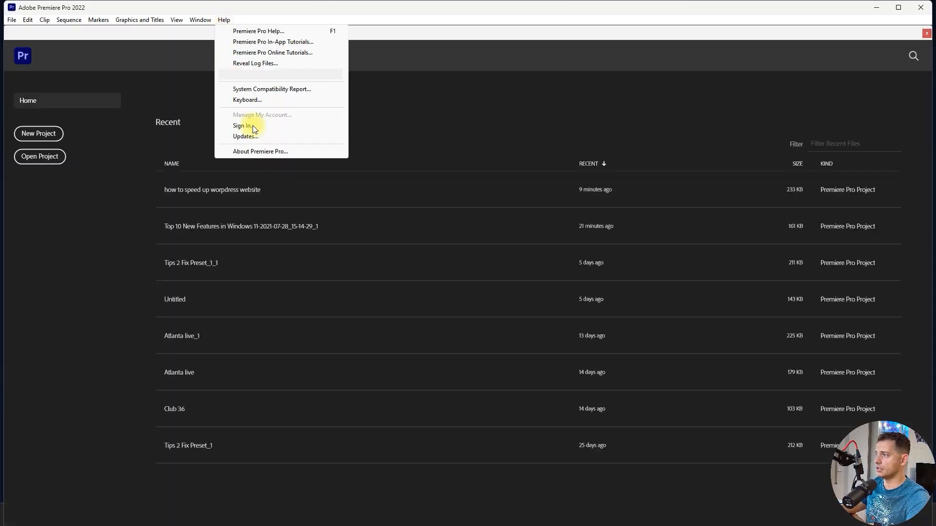
pyautogui.click(261, 151)
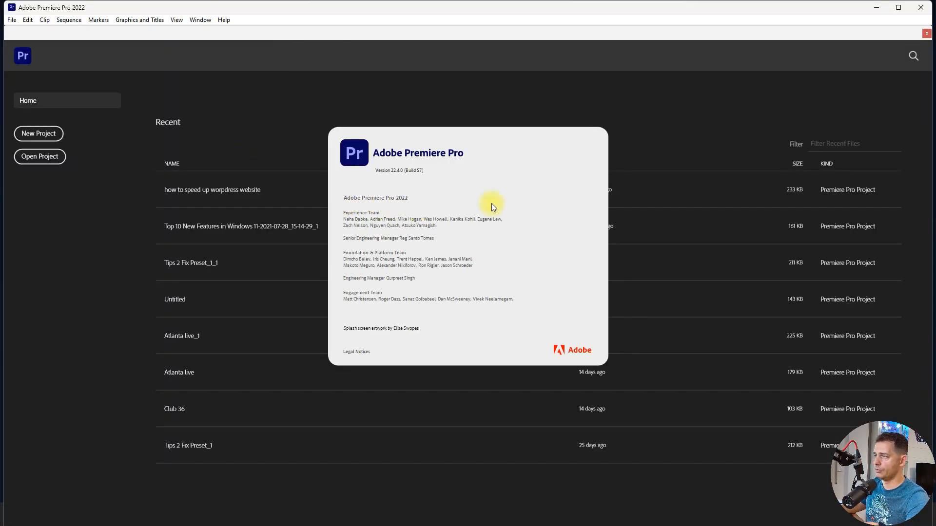
pyautogui.moveTo(397, 175)
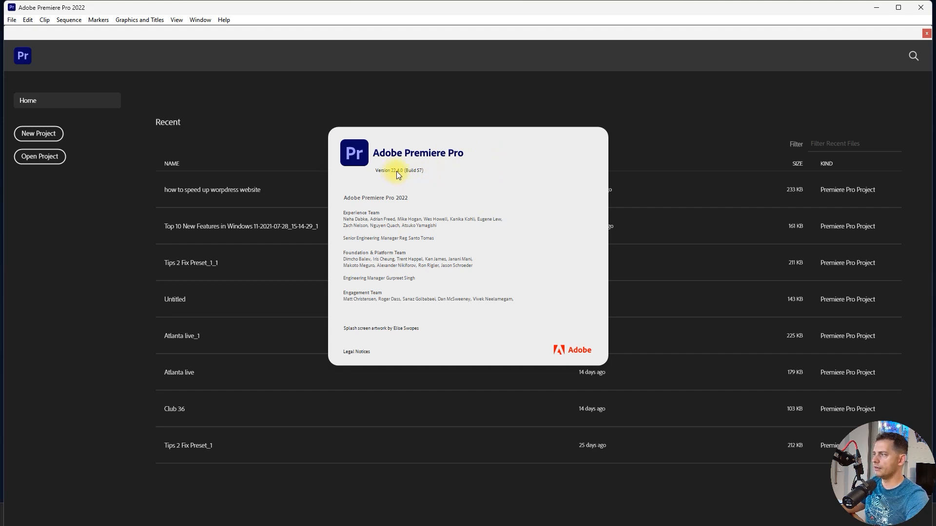
pyautogui.moveTo(419, 177)
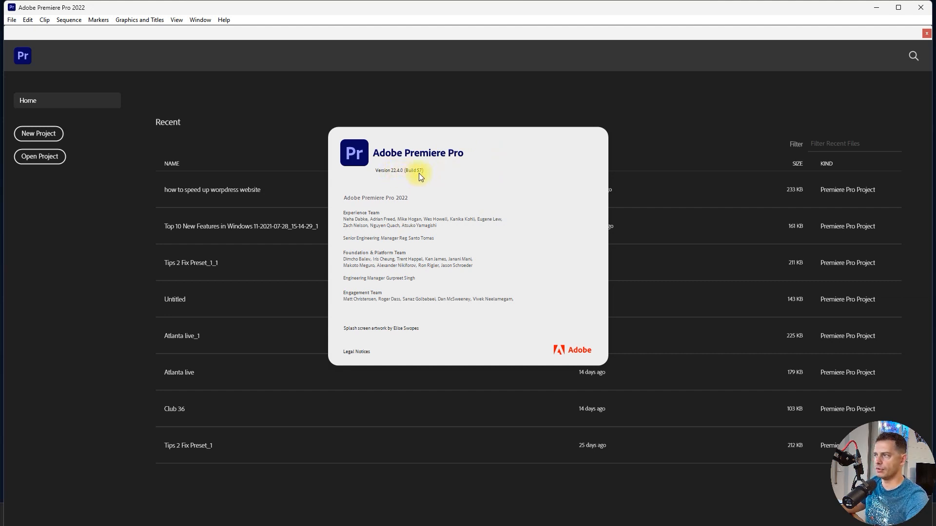